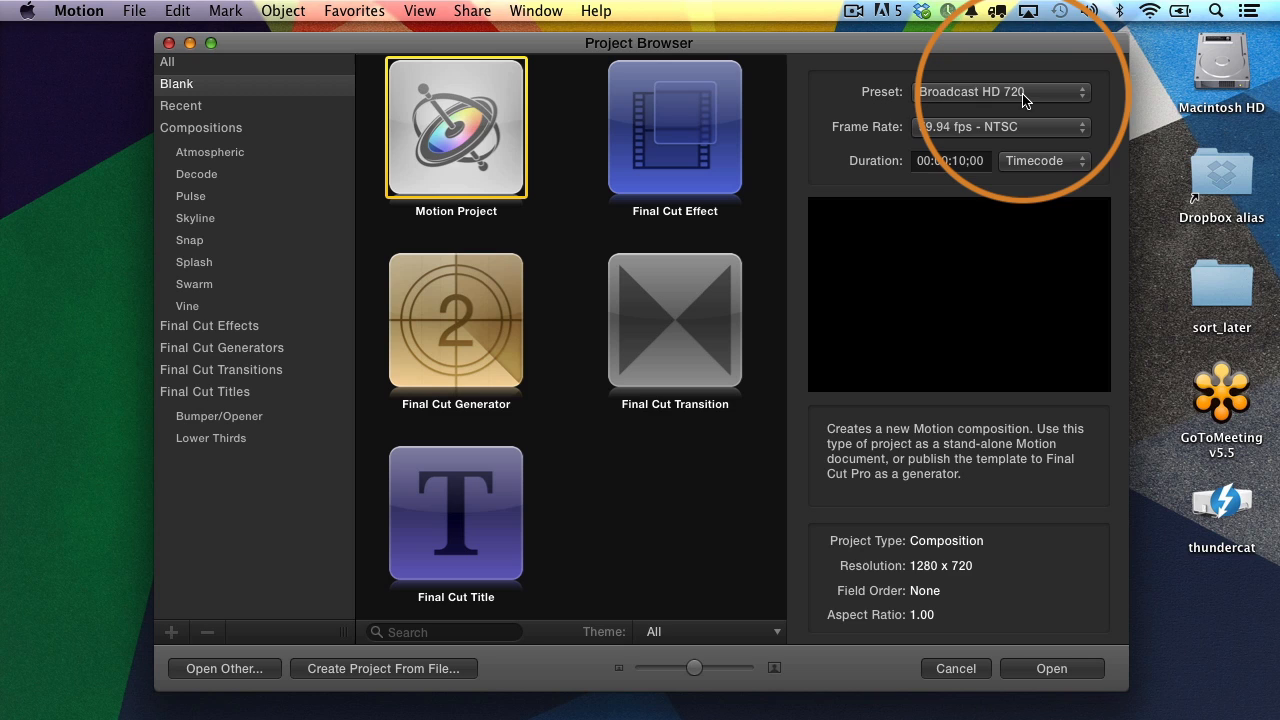
Set the Broadcast HD 720 project's frame rate to 29.97 fps NTSC
left_click(999, 127)
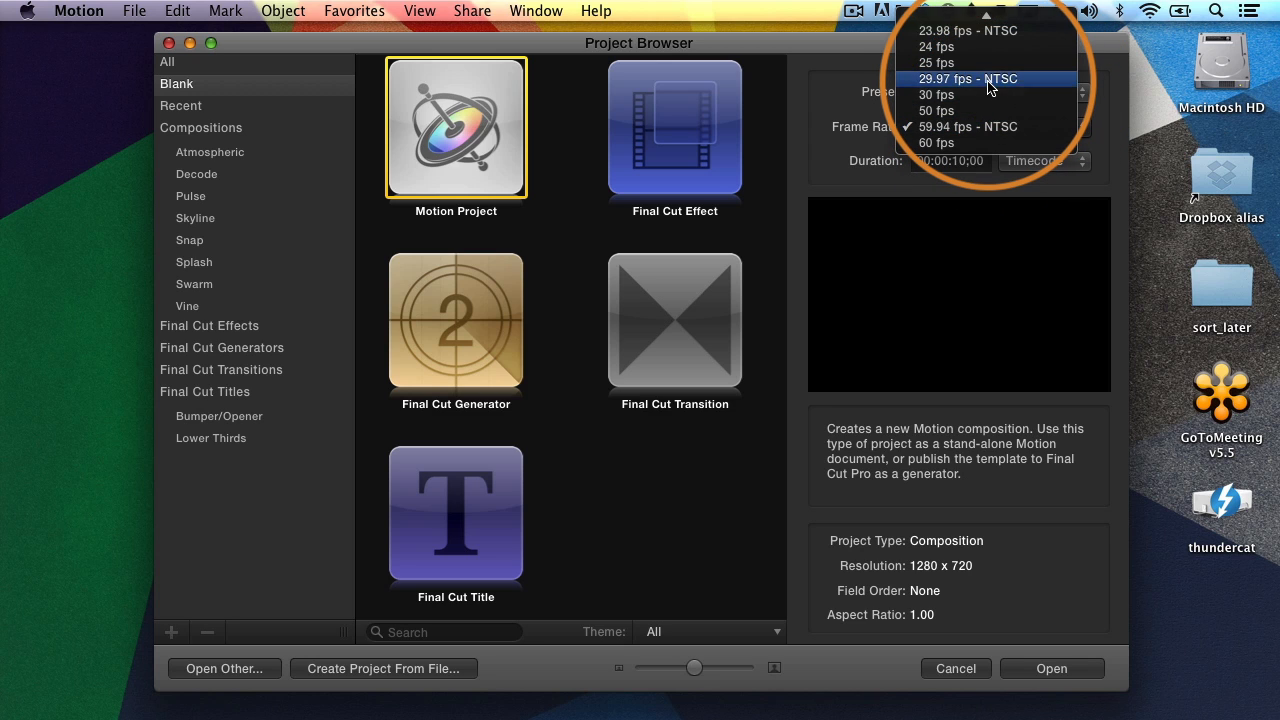
left_click(968, 78)
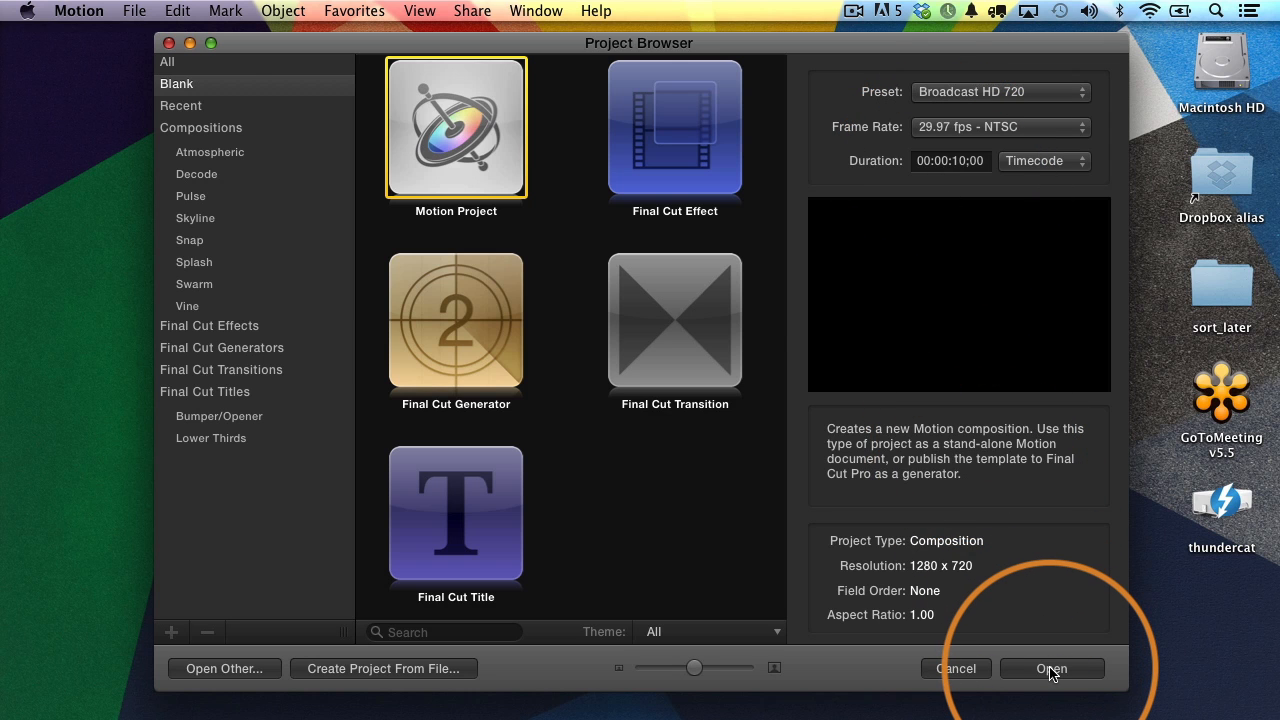
Create the project and set the canvas zoom to Fit
left_click(1052, 668)
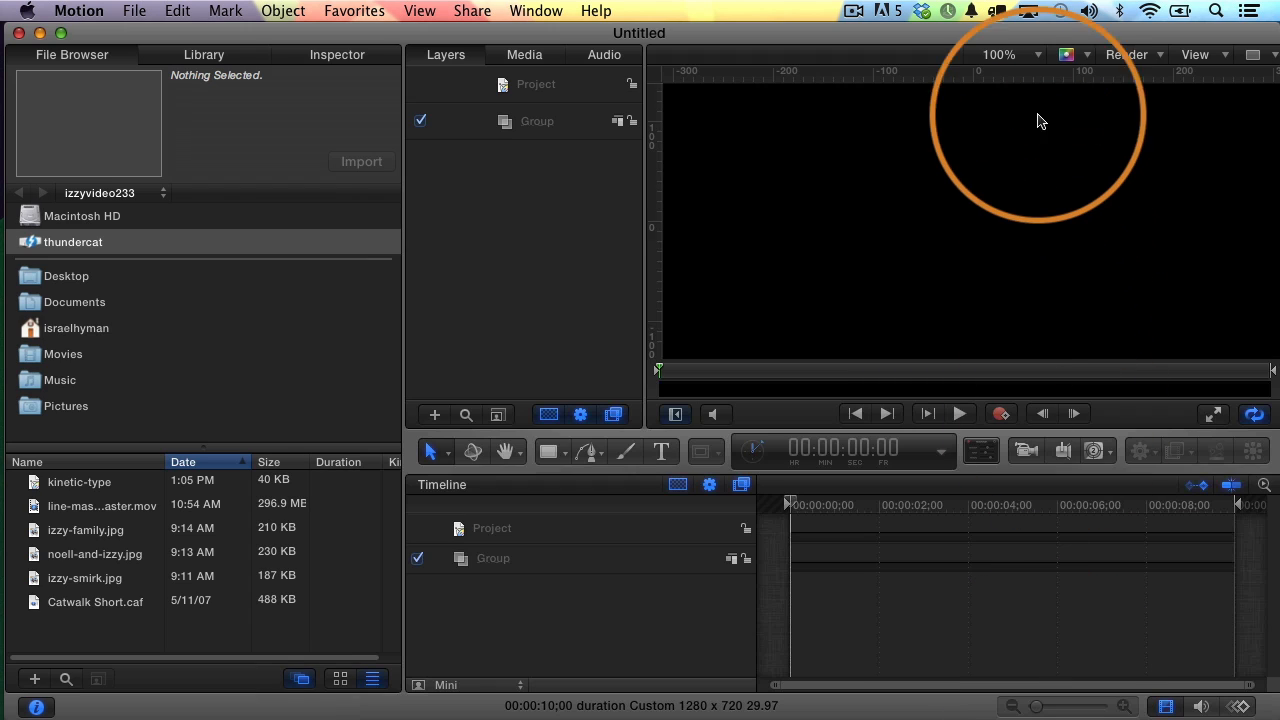
left_click(1035, 54)
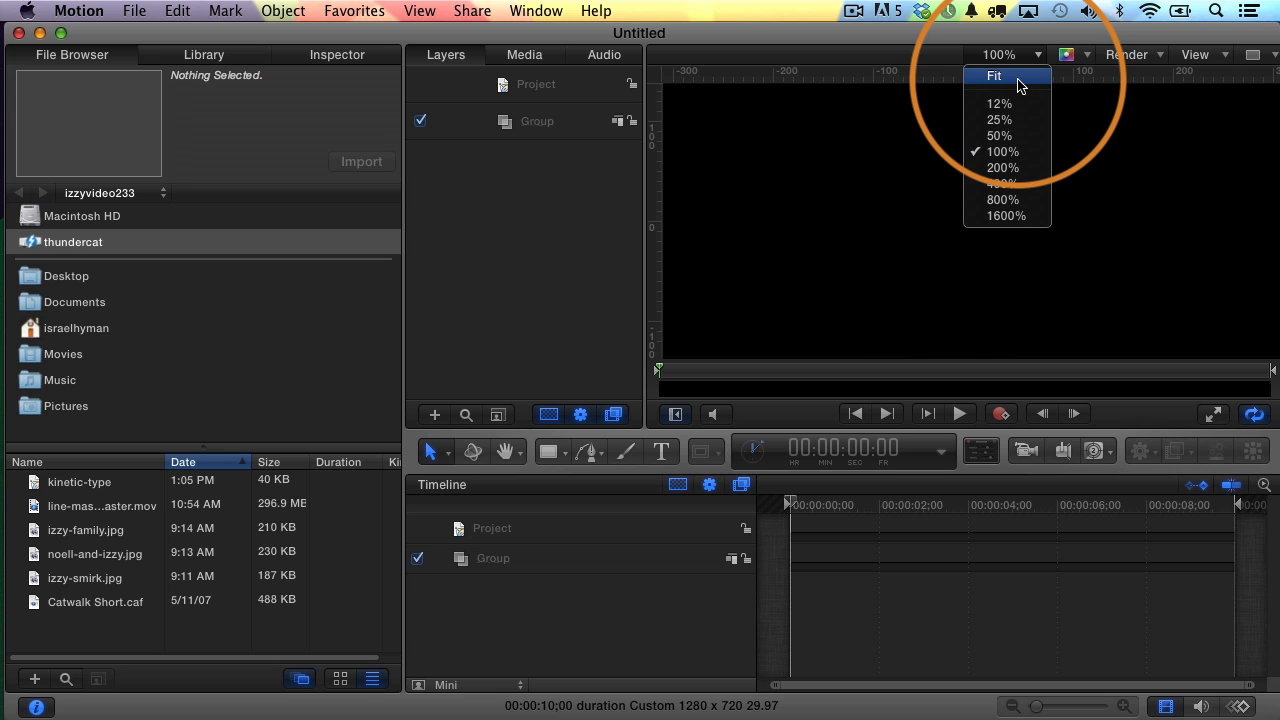
left_click(994, 76)
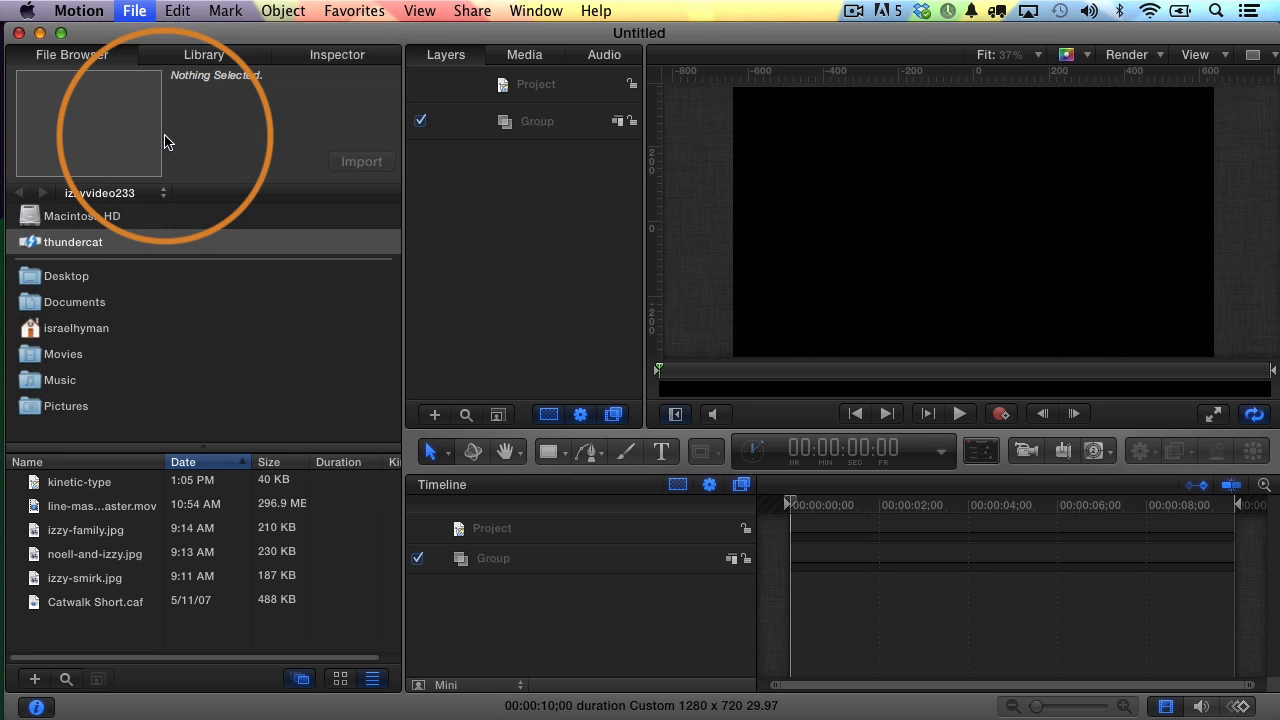
Save the project as kinetic-type, replacing the existing file
left_click(134, 10)
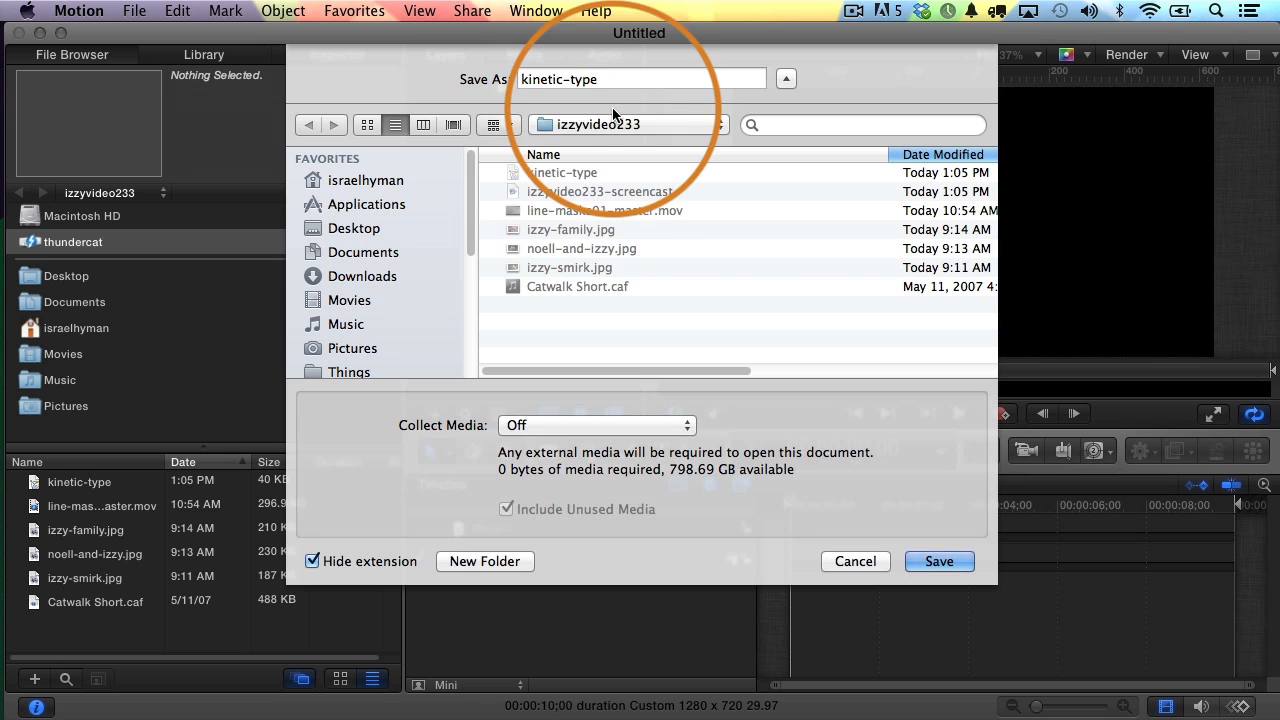
left_click(938, 561)
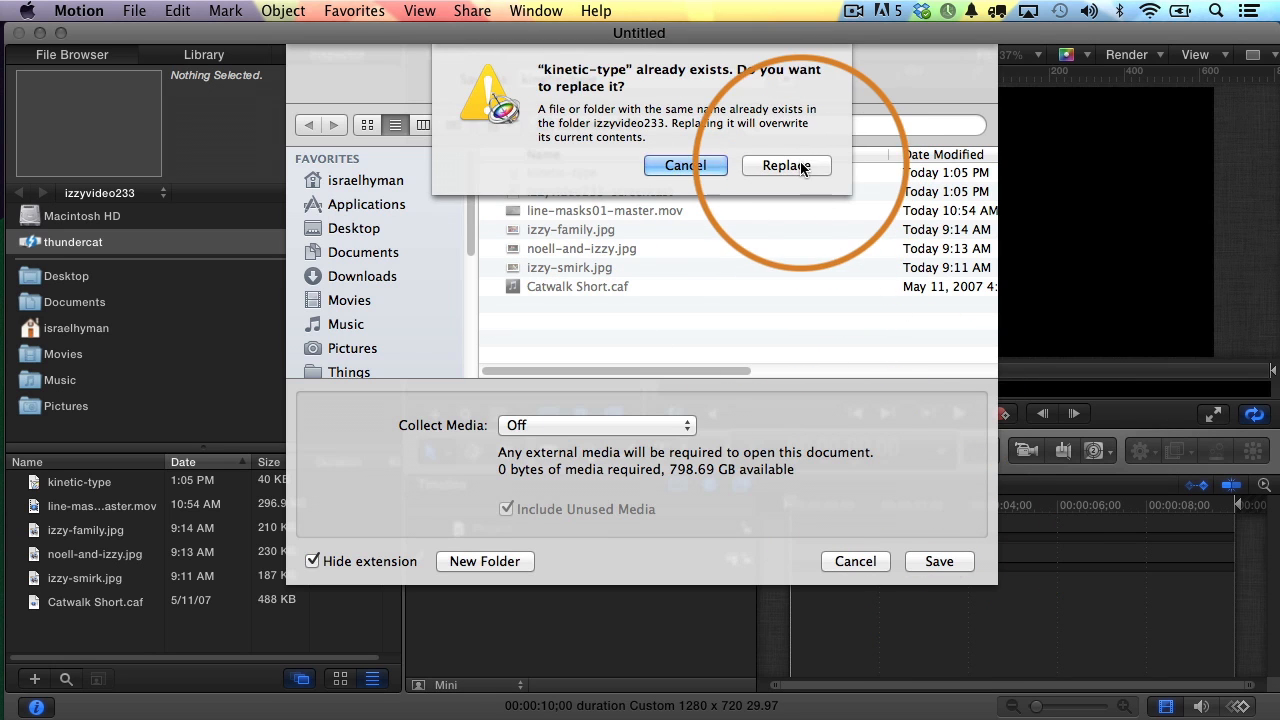
left_click(786, 165)
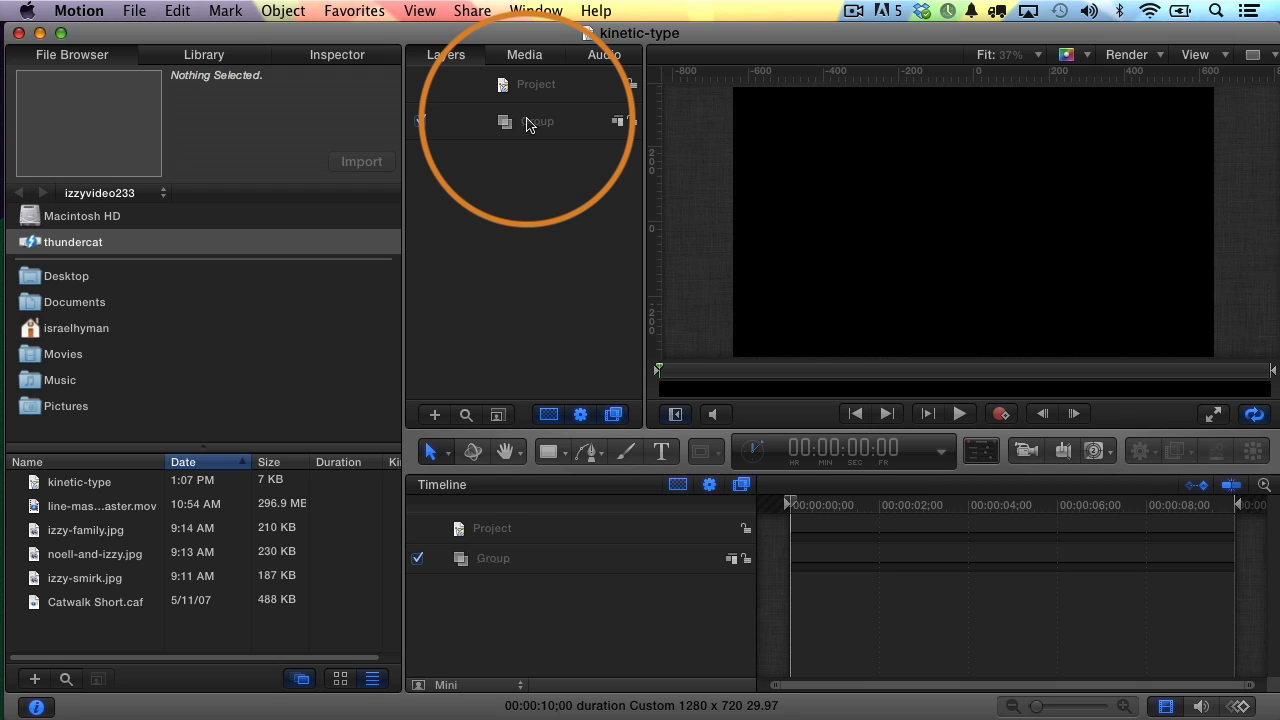
Rename the empty layer group to Text1
left_click(537, 121)
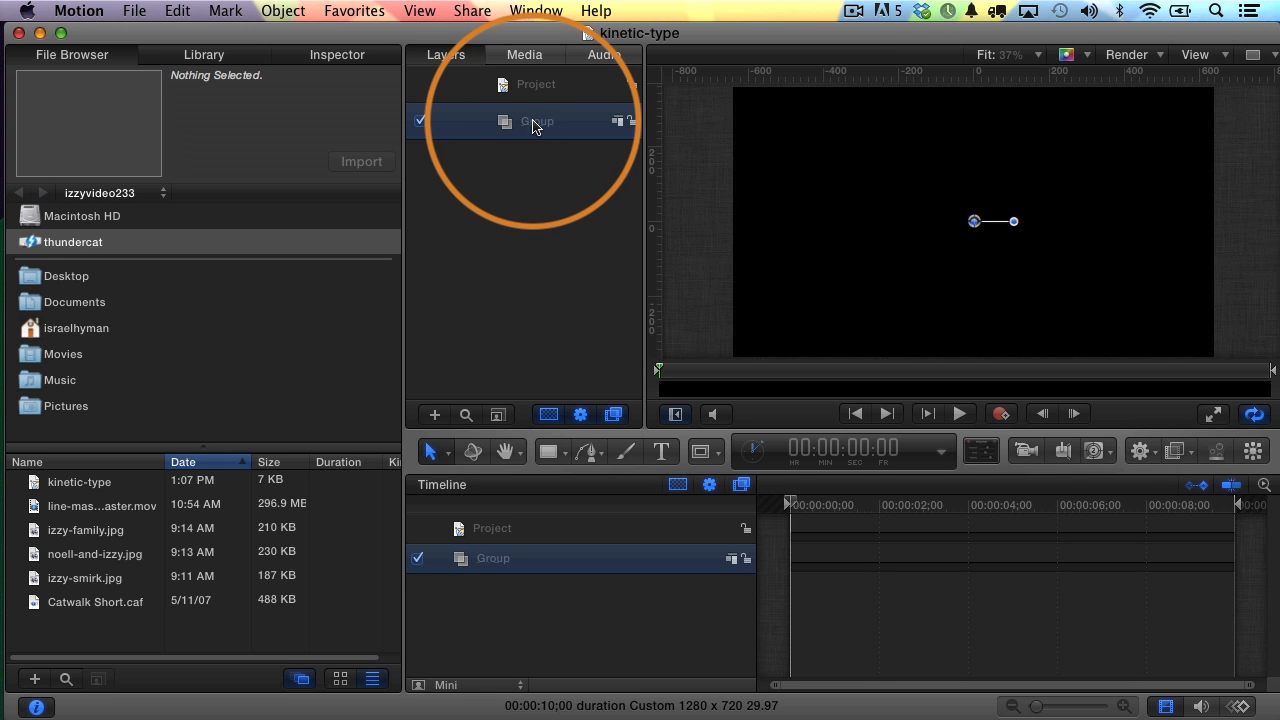
double_click(536, 121)
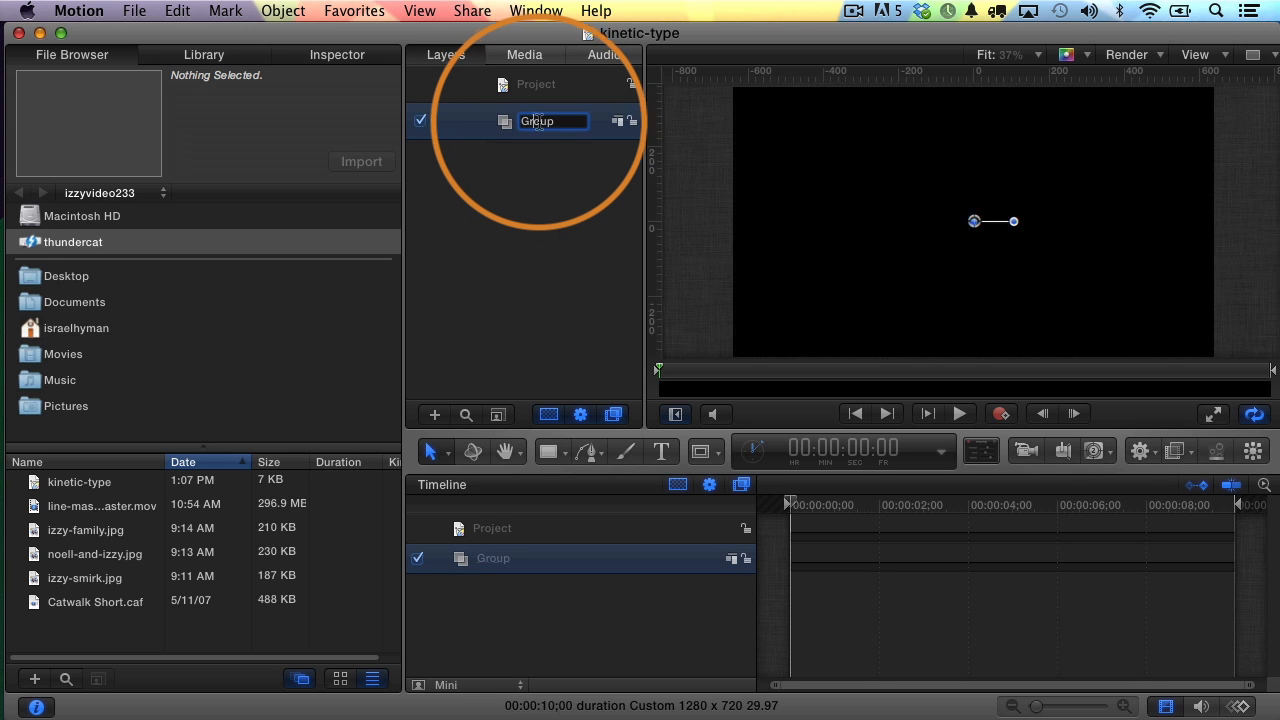
type("Text1")
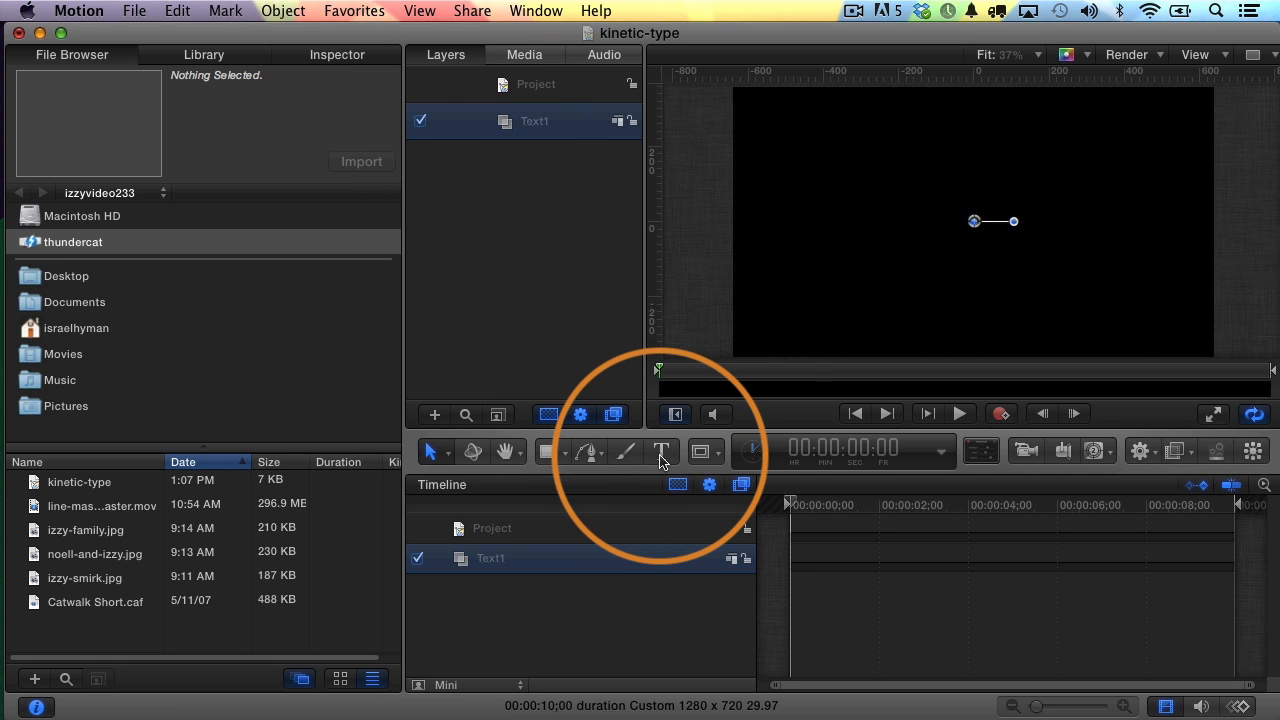
Add an IZZY text layer on the canvas and enlarge it to size 166
left_click(662, 451)
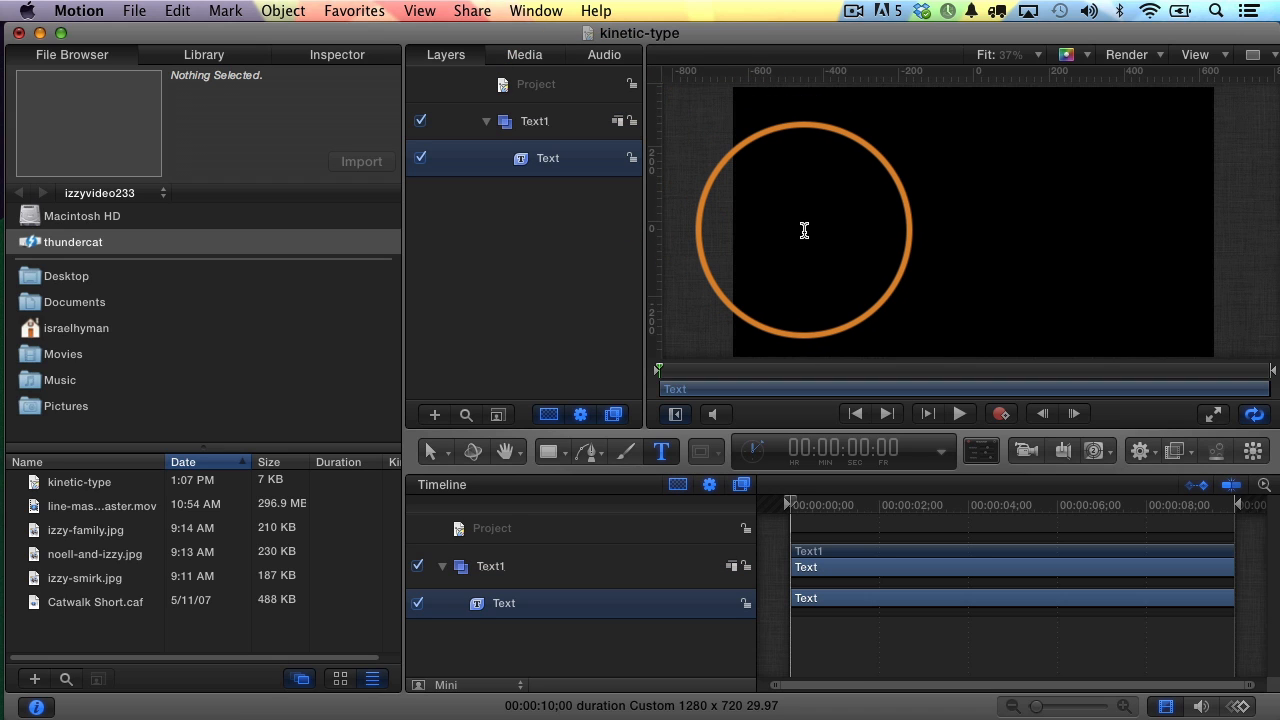
type("IZZY")
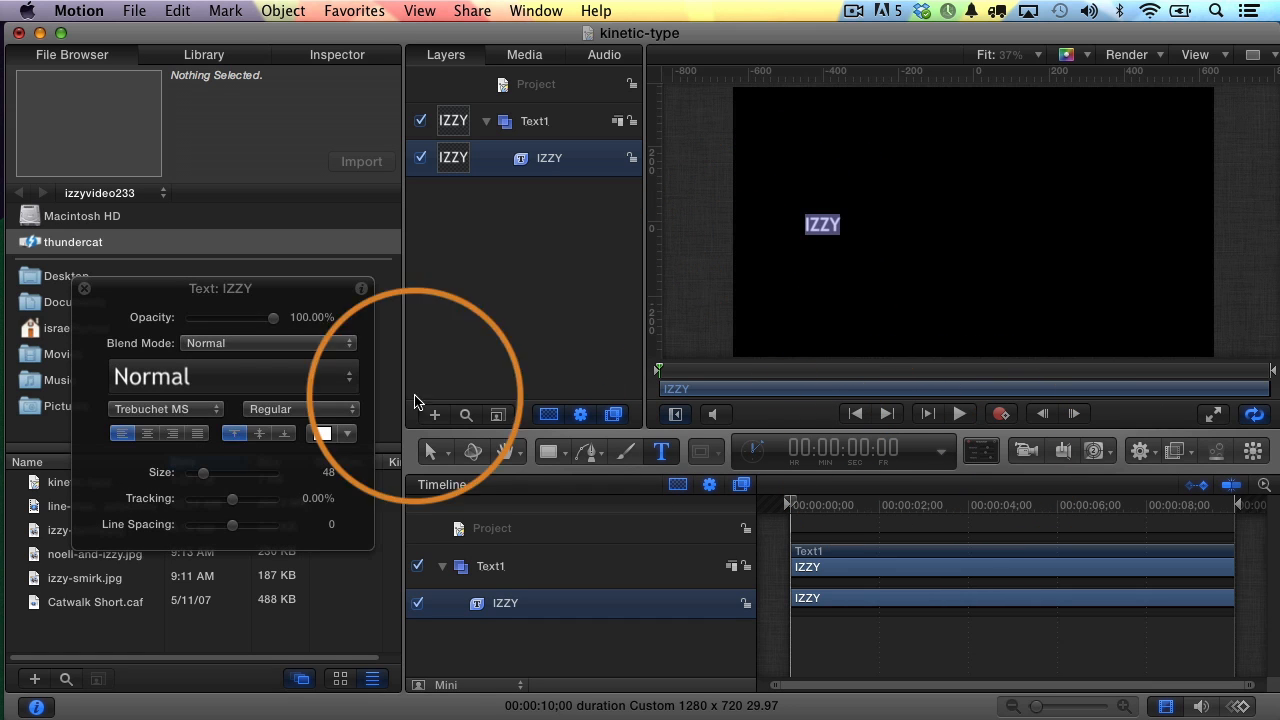
left_click_drag(204, 472, 232, 472)
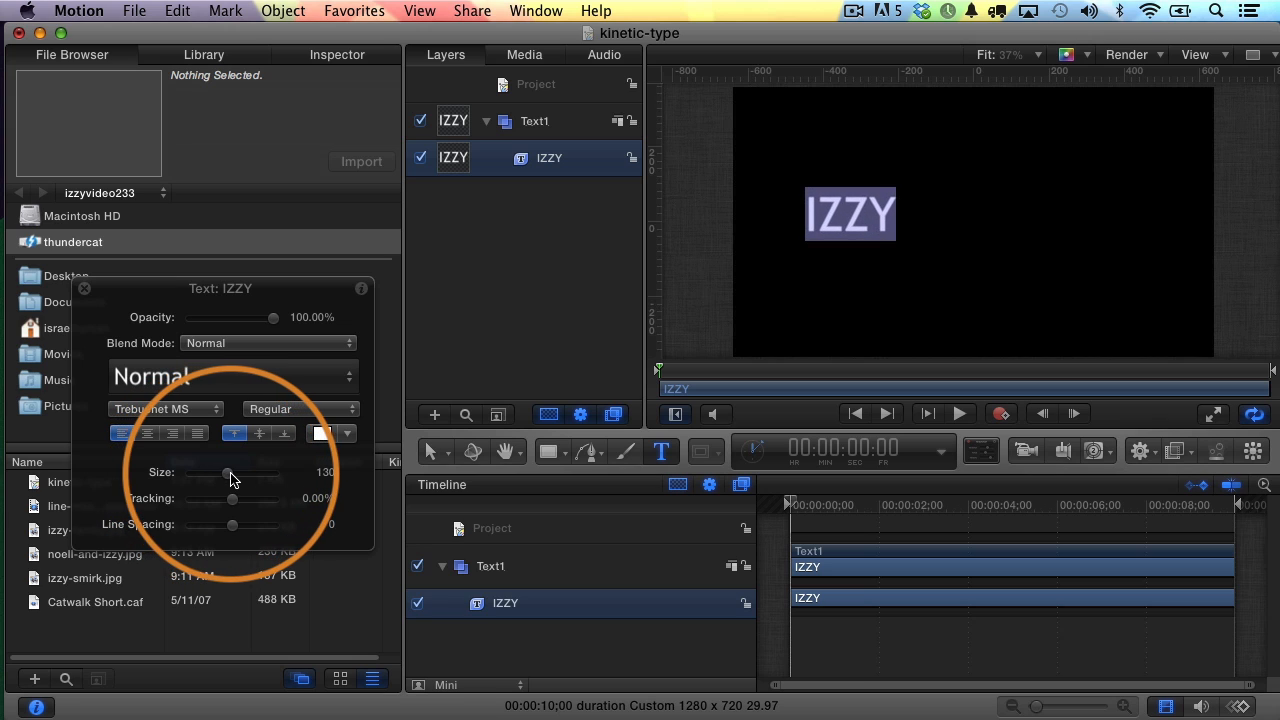
left_click_drag(235, 472, 240, 472)
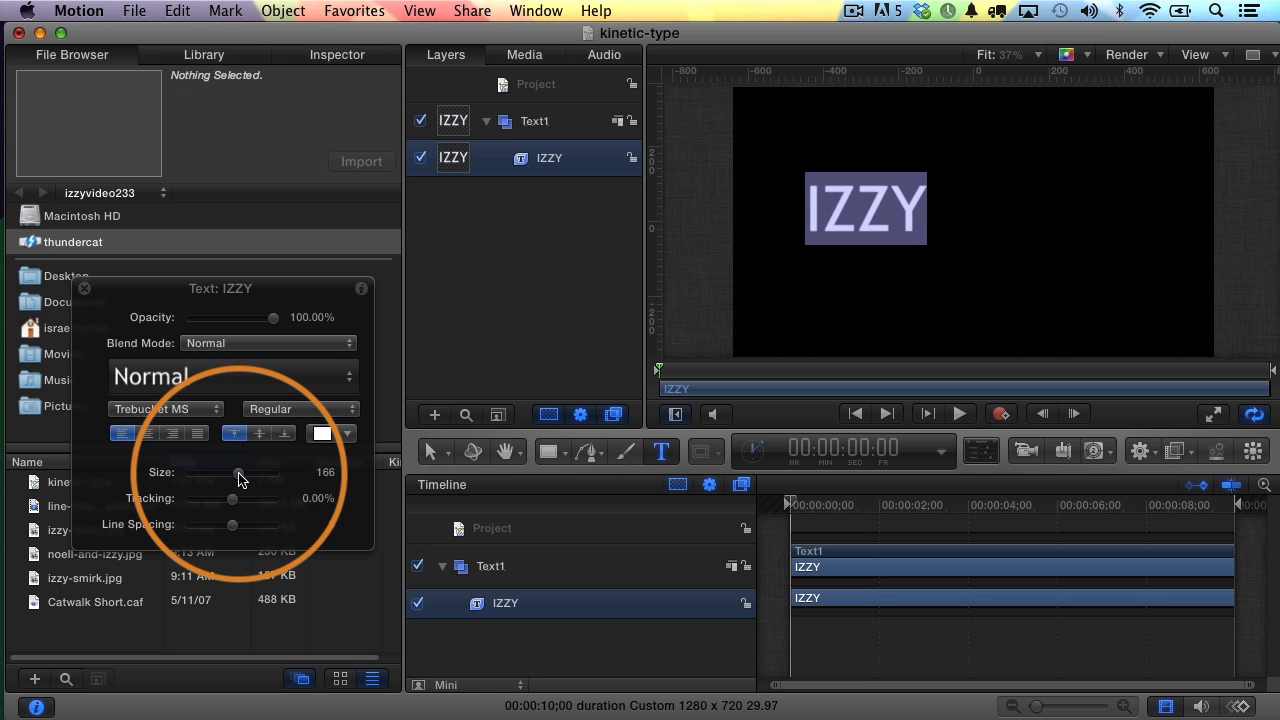
left_click_drag(240, 472, 238, 473)
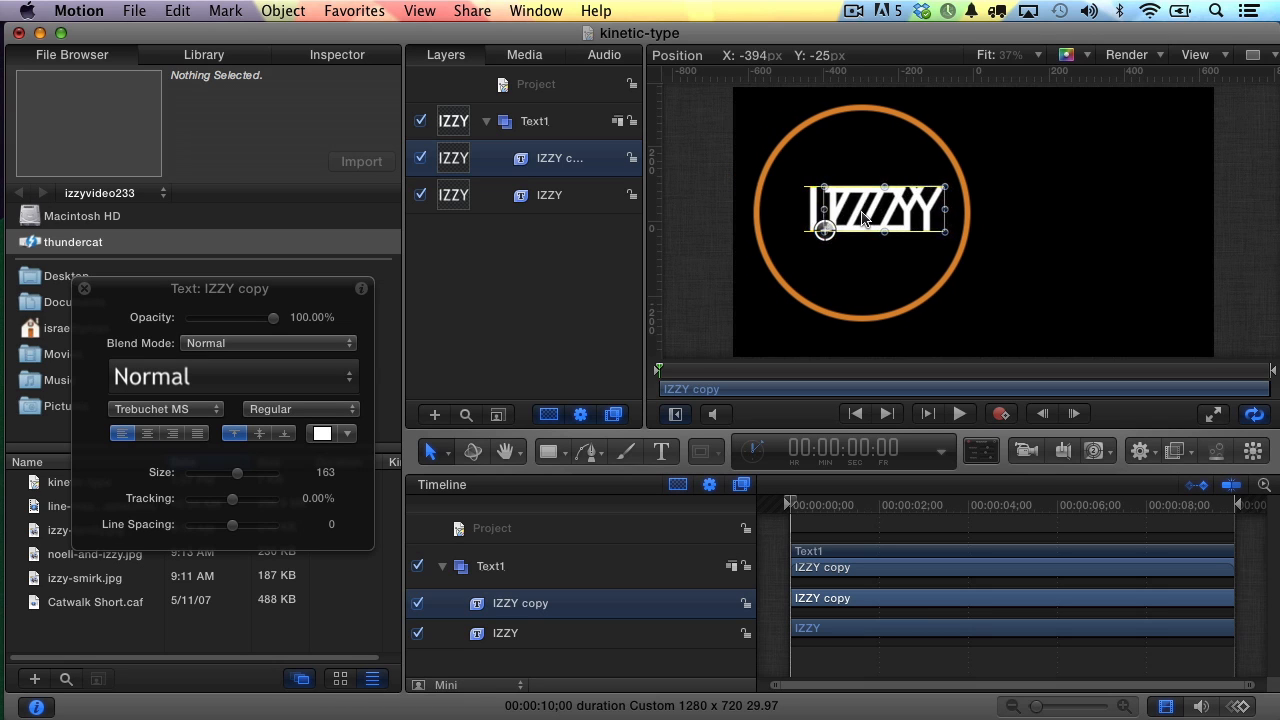
Move the IZZY copy right of the original, retype it as VIDEO, and select Text1
left_click_drag(825, 230, 958, 230)
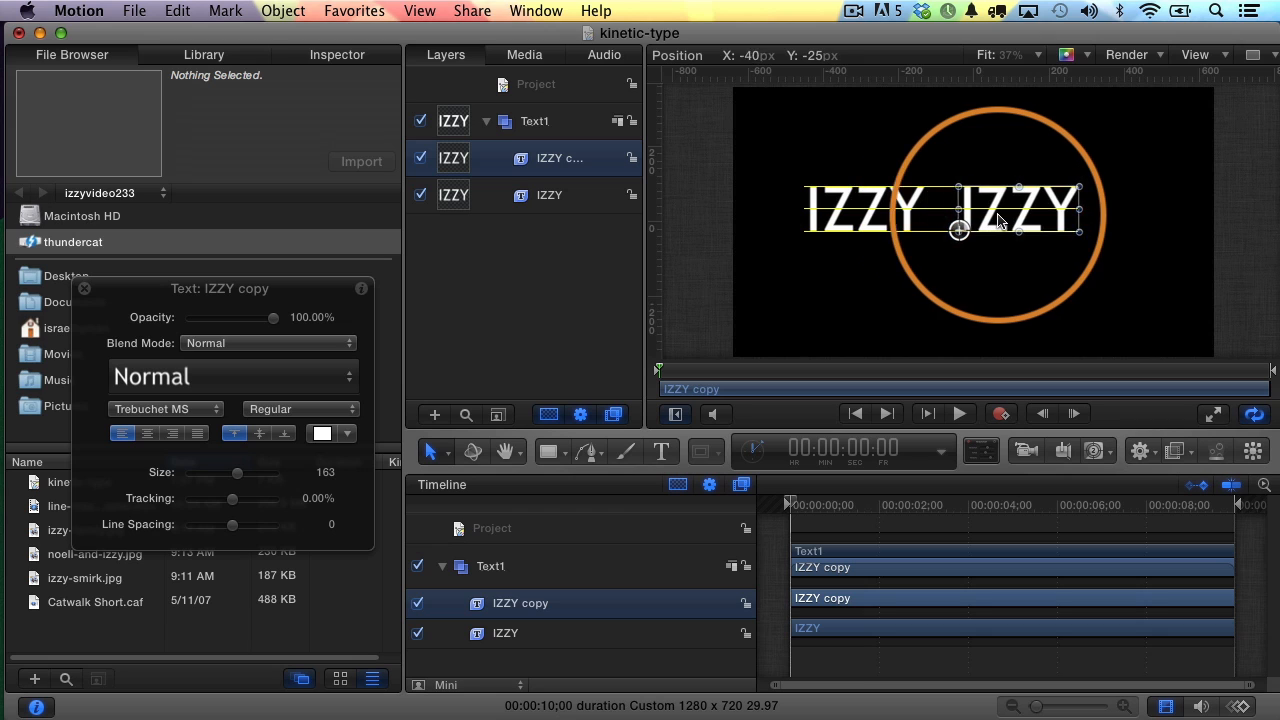
left_click_drag(958, 230, 970, 230)
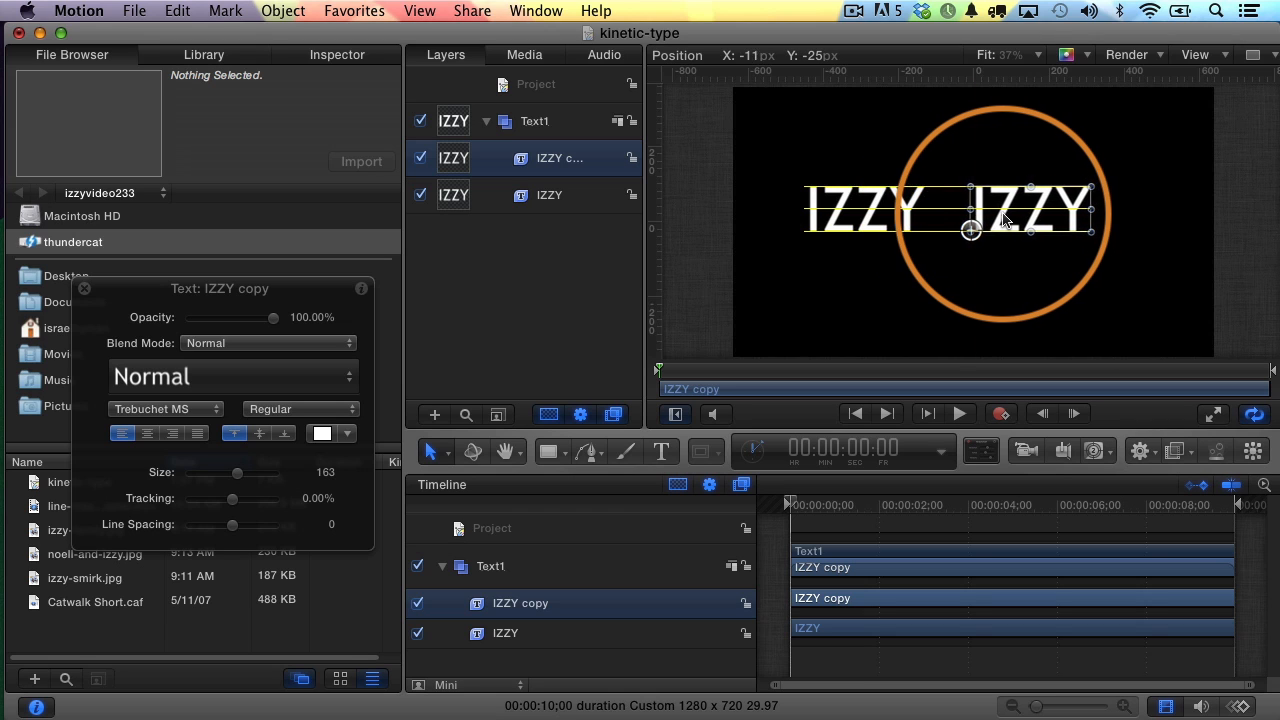
left_click_drag(970, 230, 980, 228)
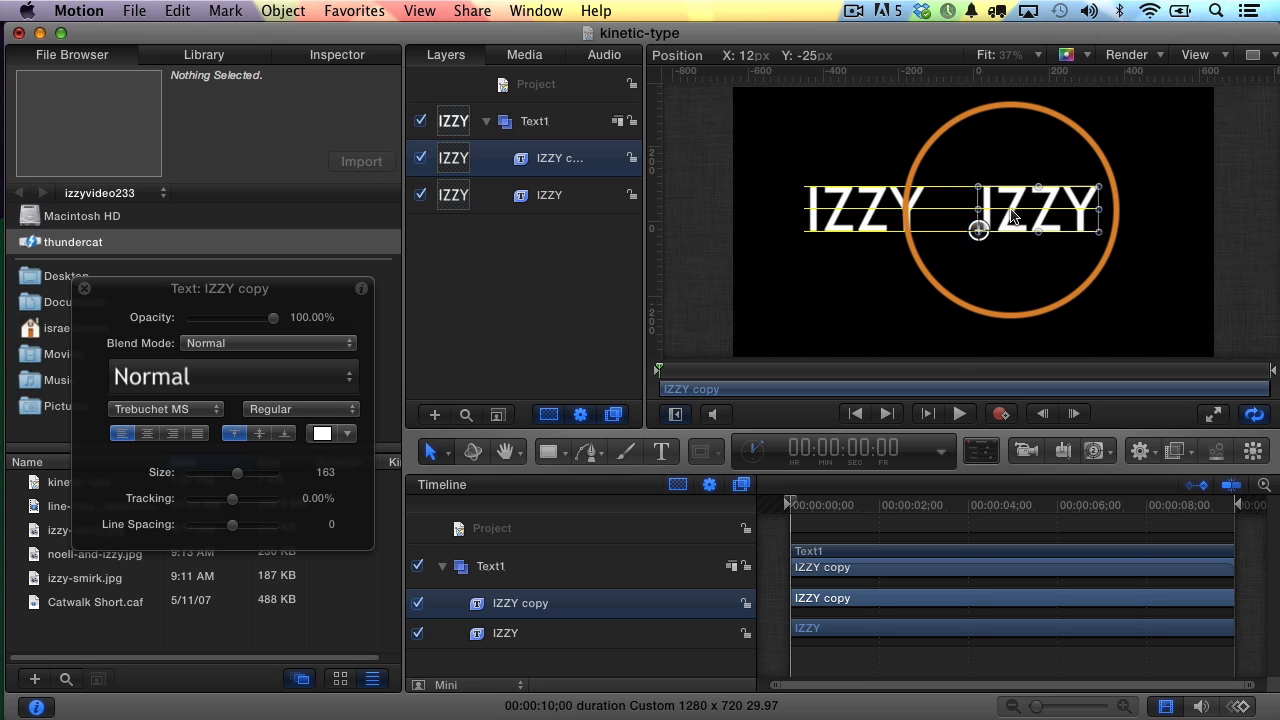
left_click_drag(978, 230, 990, 230)
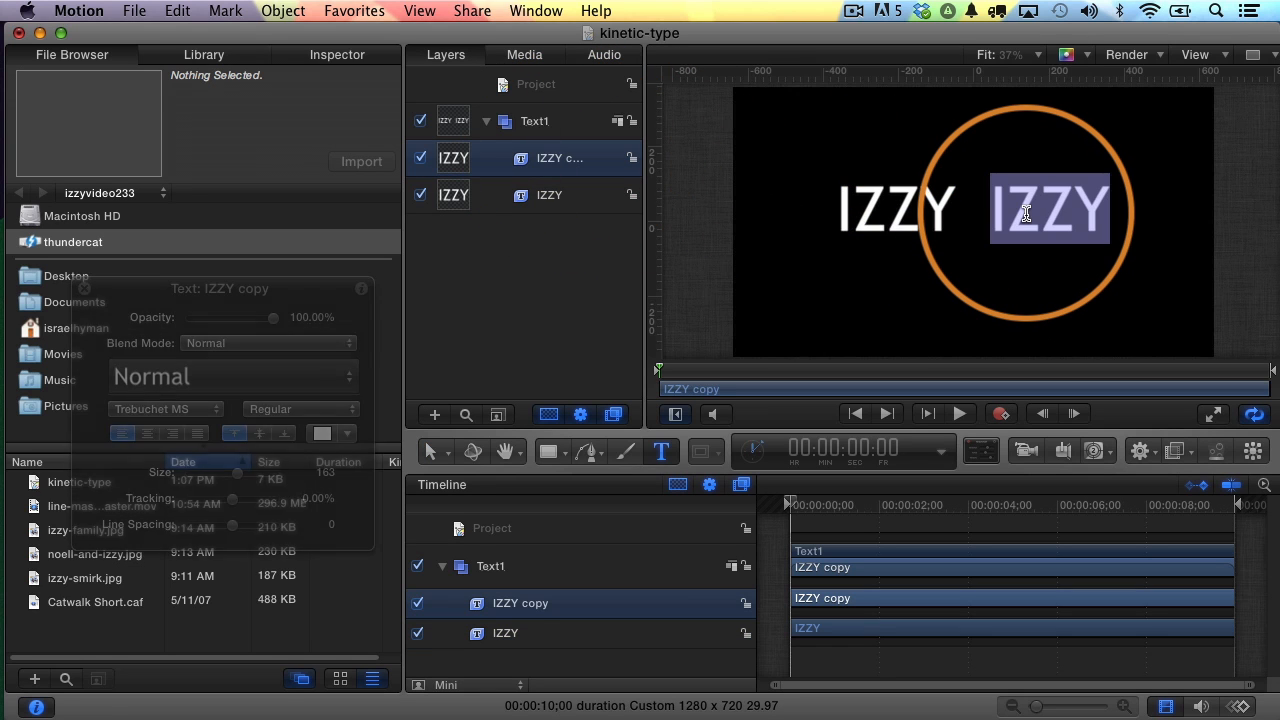
type("VIDEO")
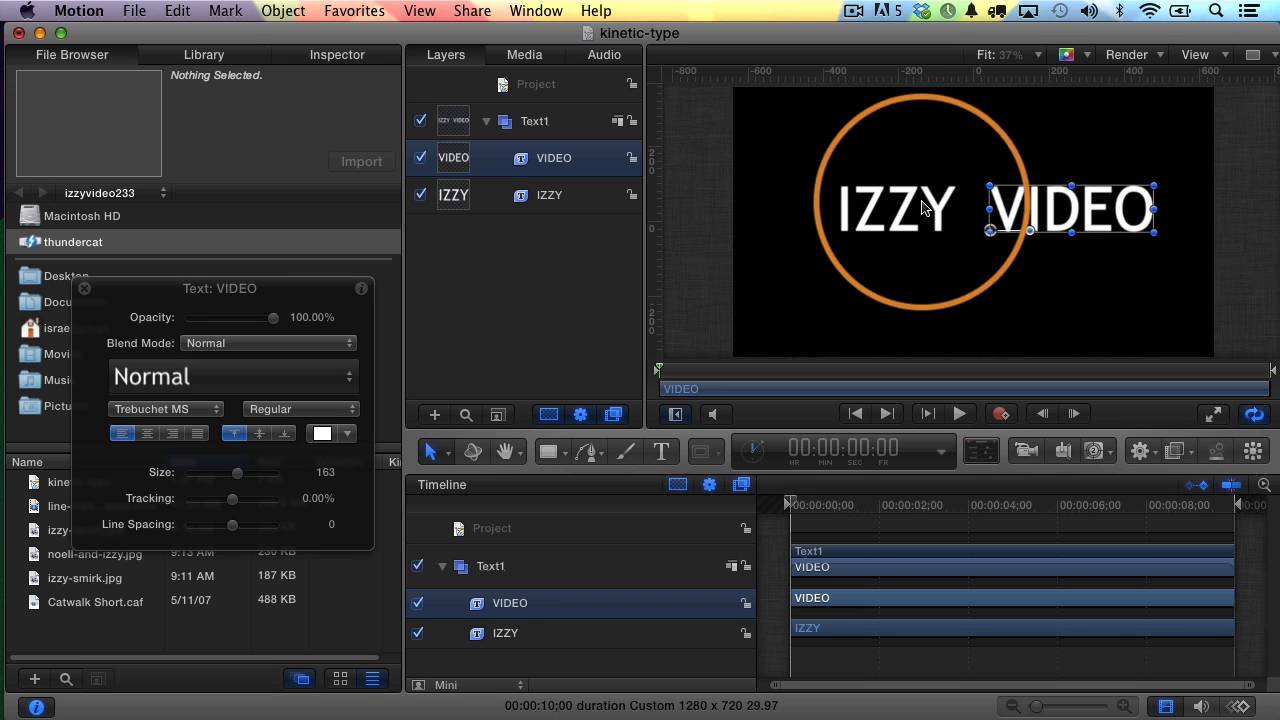
left_click(535, 120)
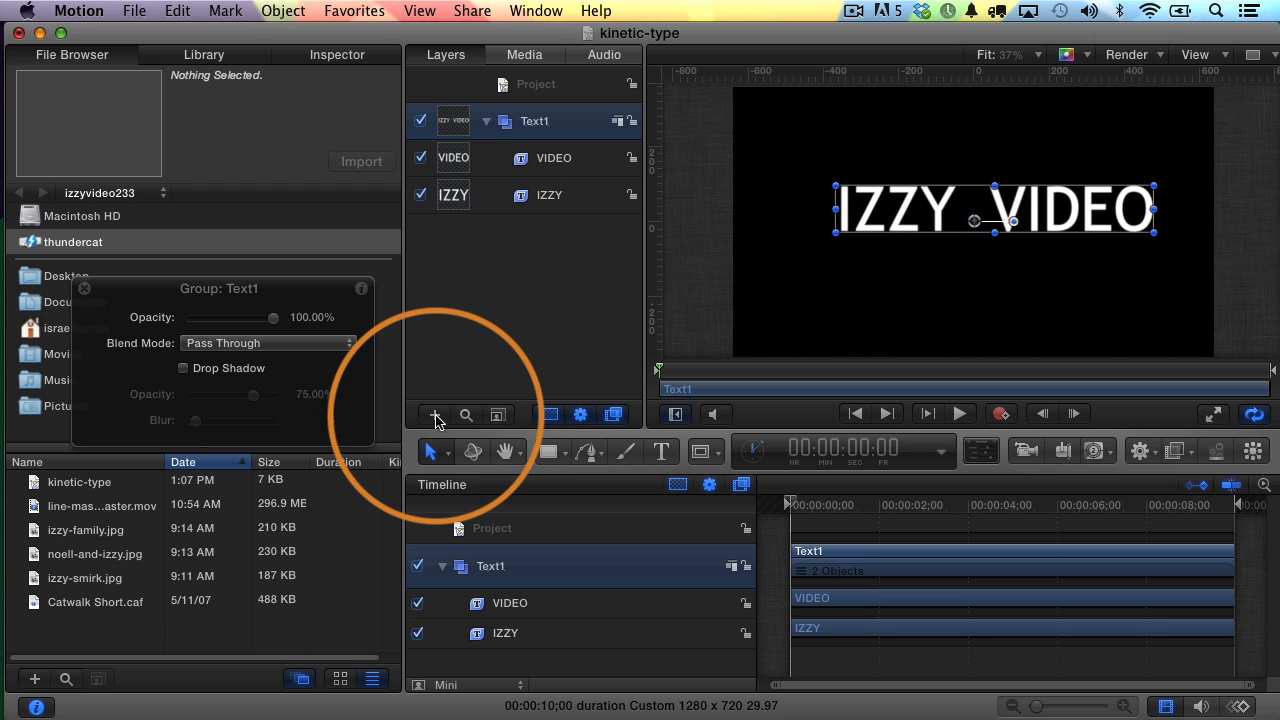
Add a new empty group and name it Text2
left_click(498, 415)
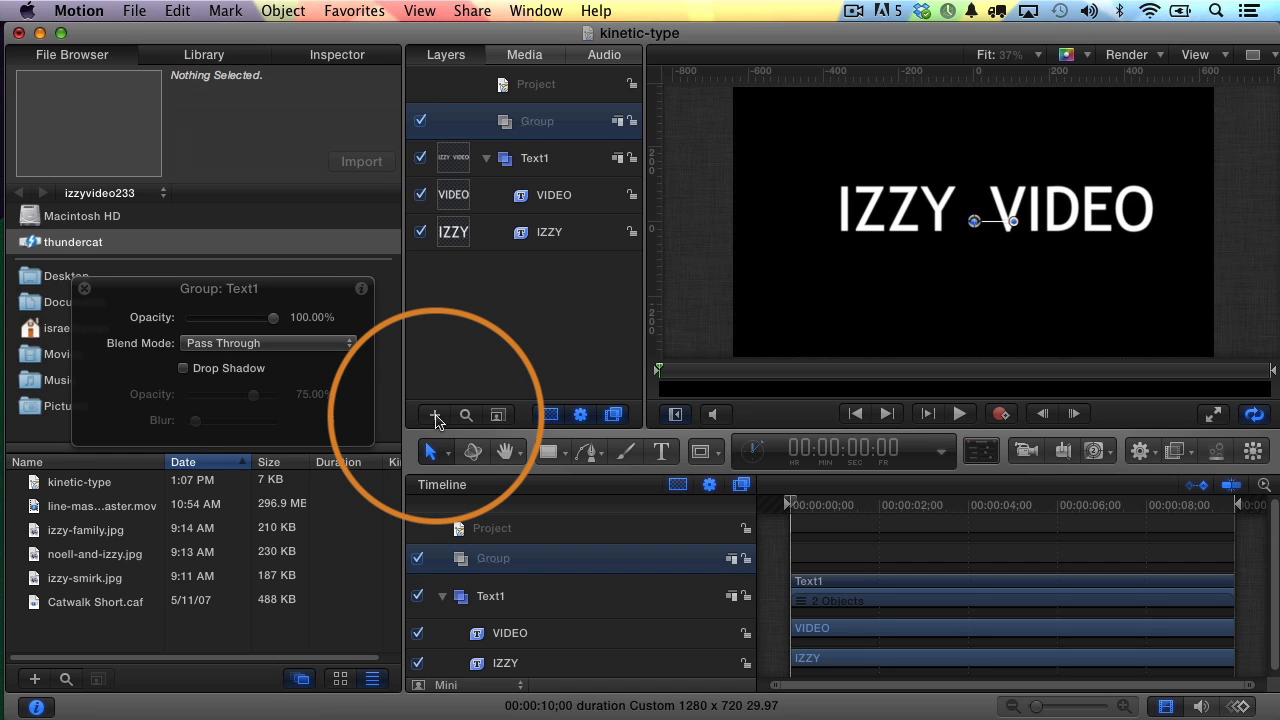
double_click(537, 121)
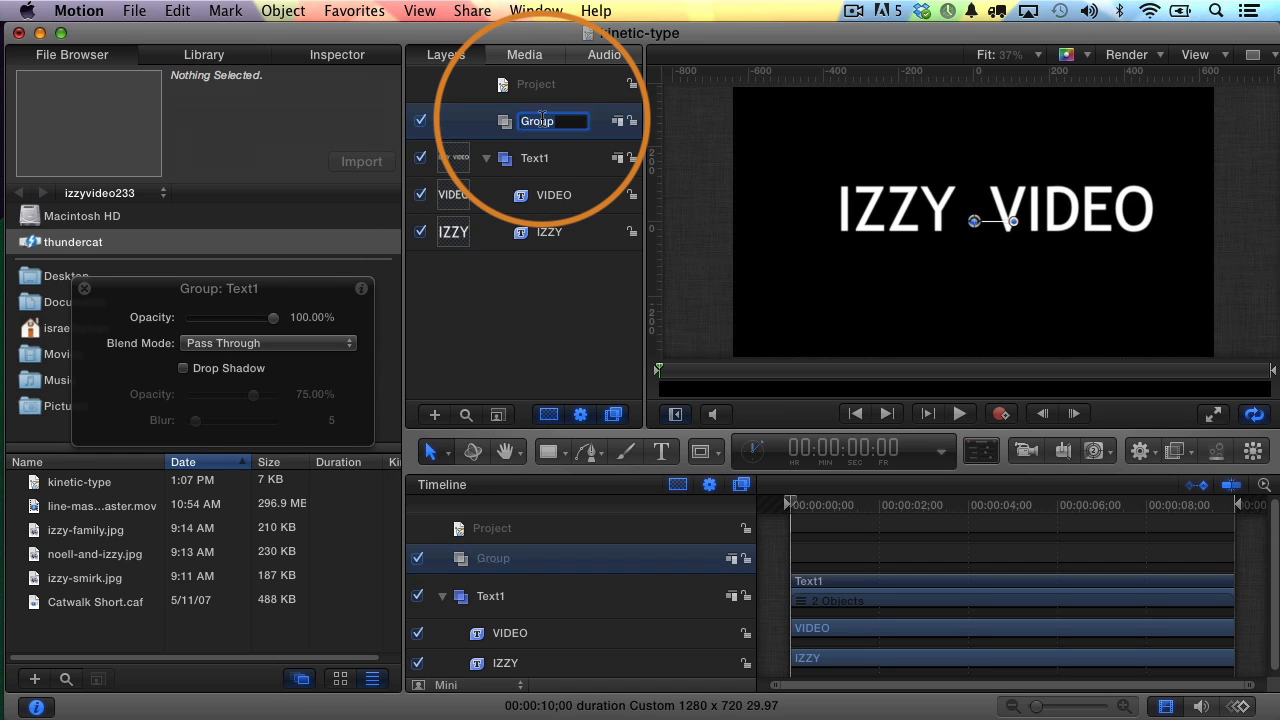
type("Text2")
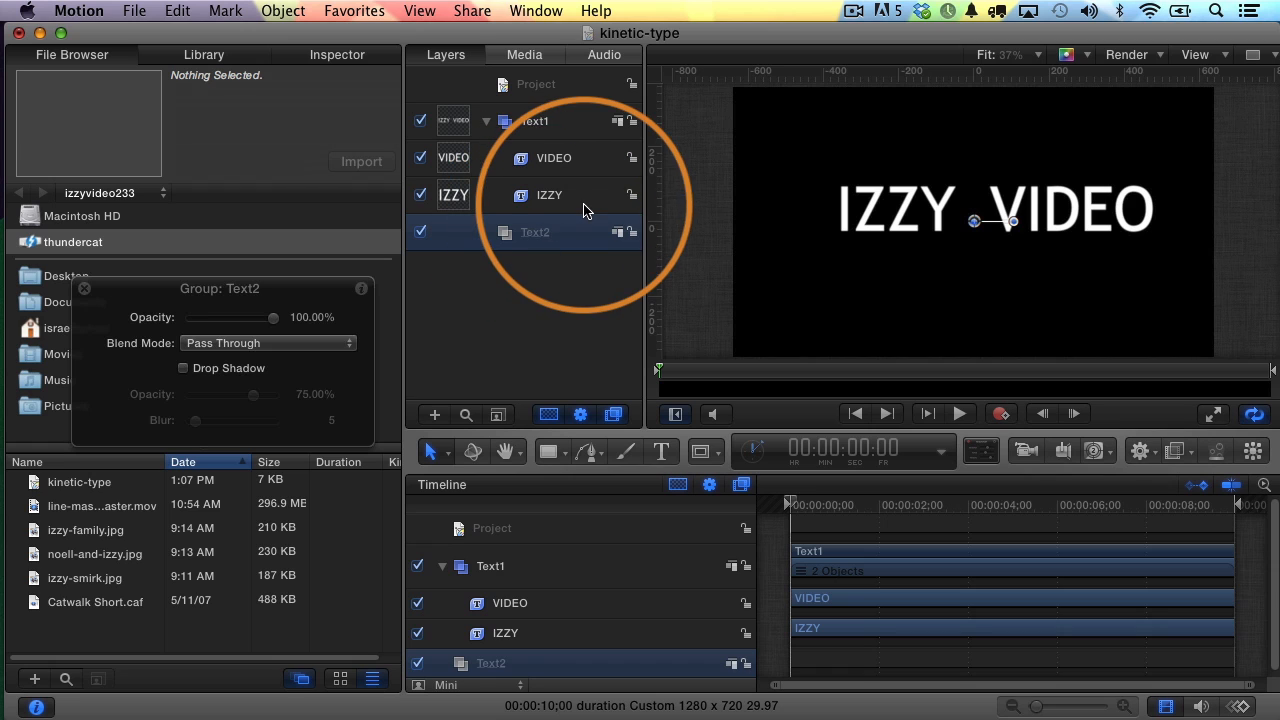
Move the VIDEO layer into the Text2 group, then select the Text1 group
left_click(553, 158)
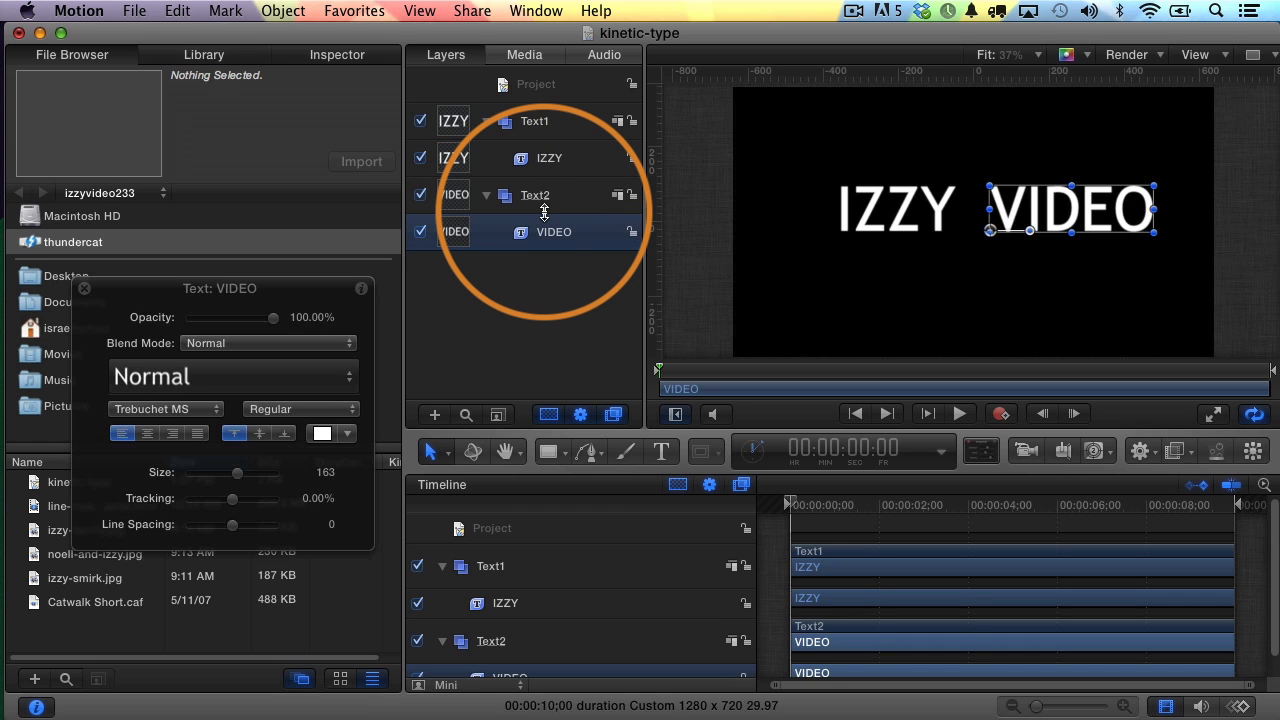
left_click(548, 158)
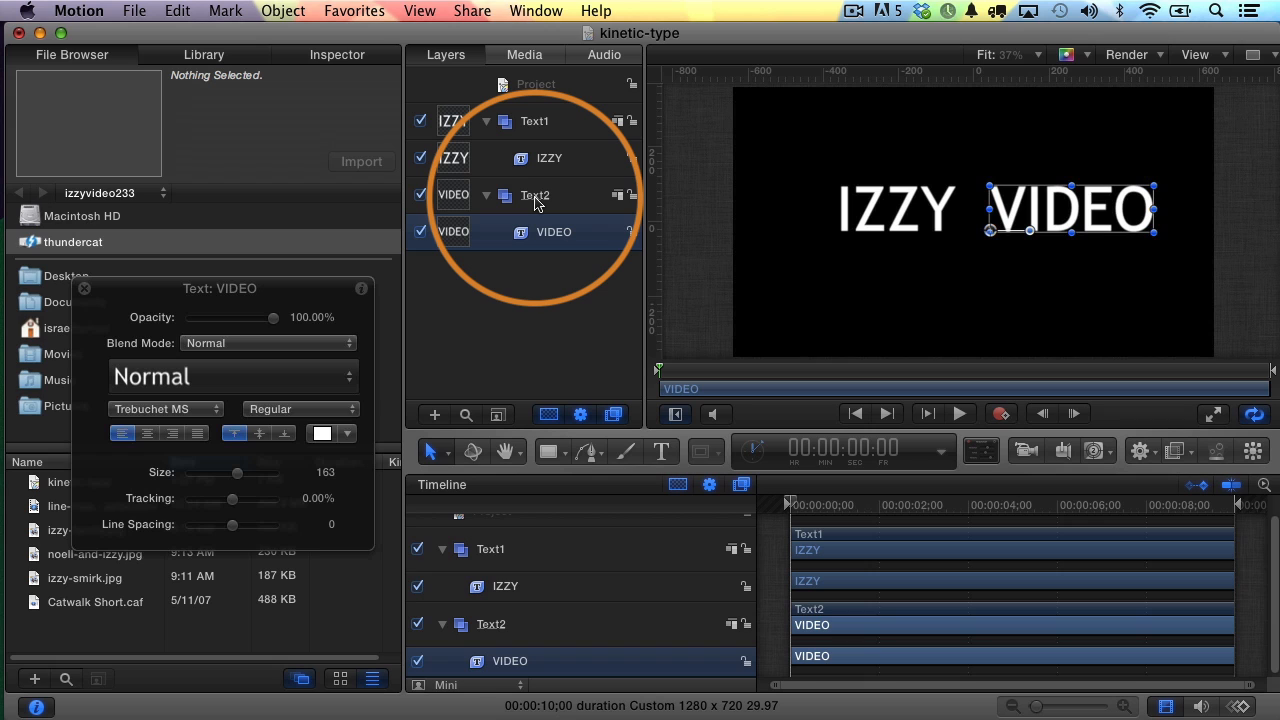
left_click(535, 195)
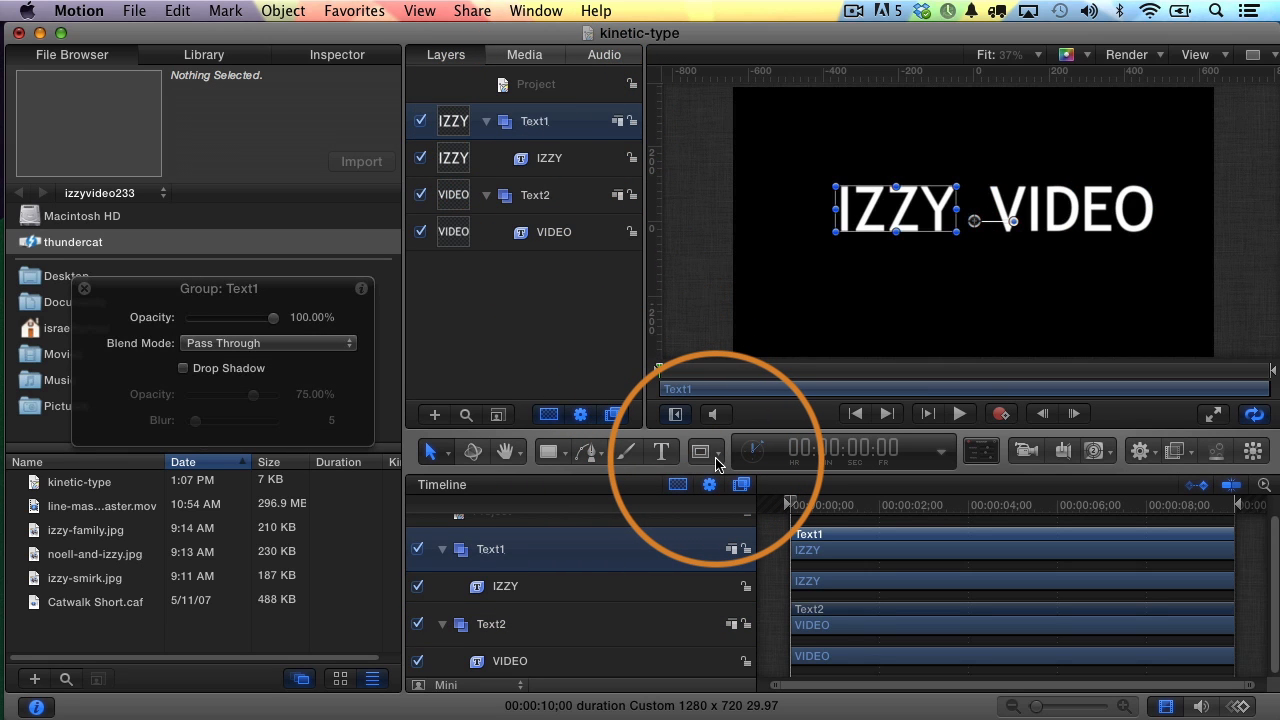
left_click(705, 451)
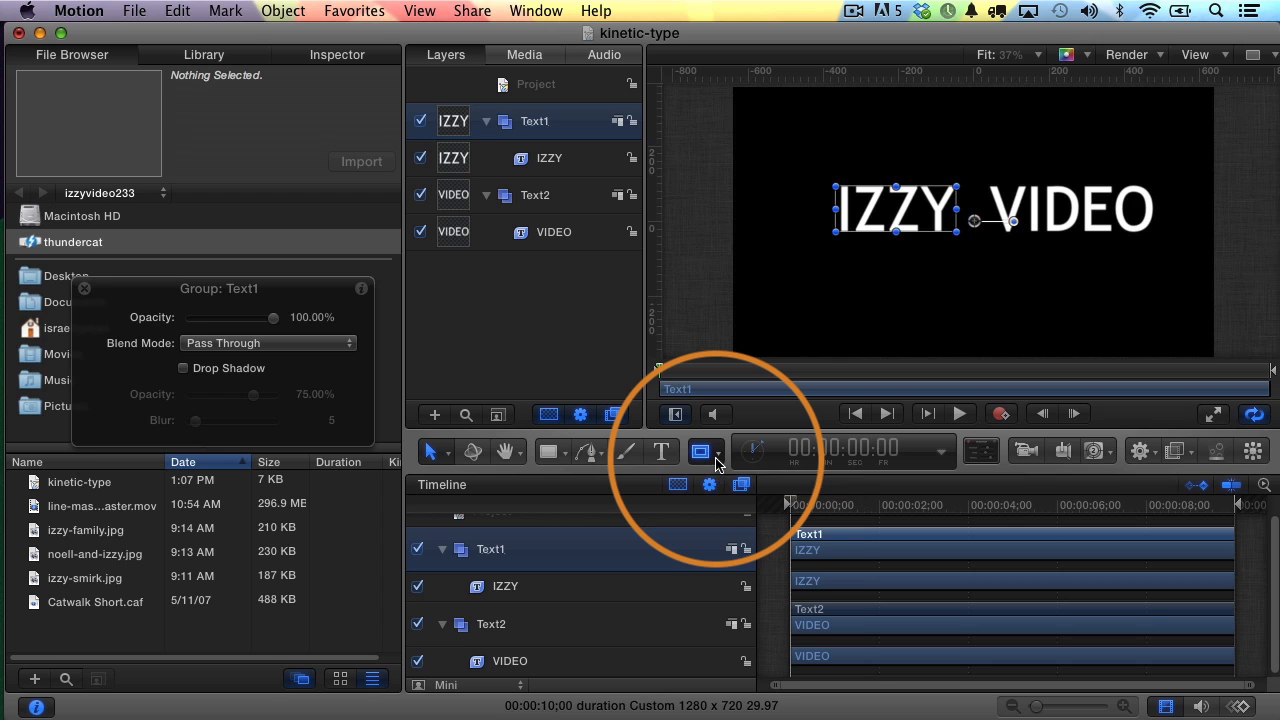
left_click(704, 451)
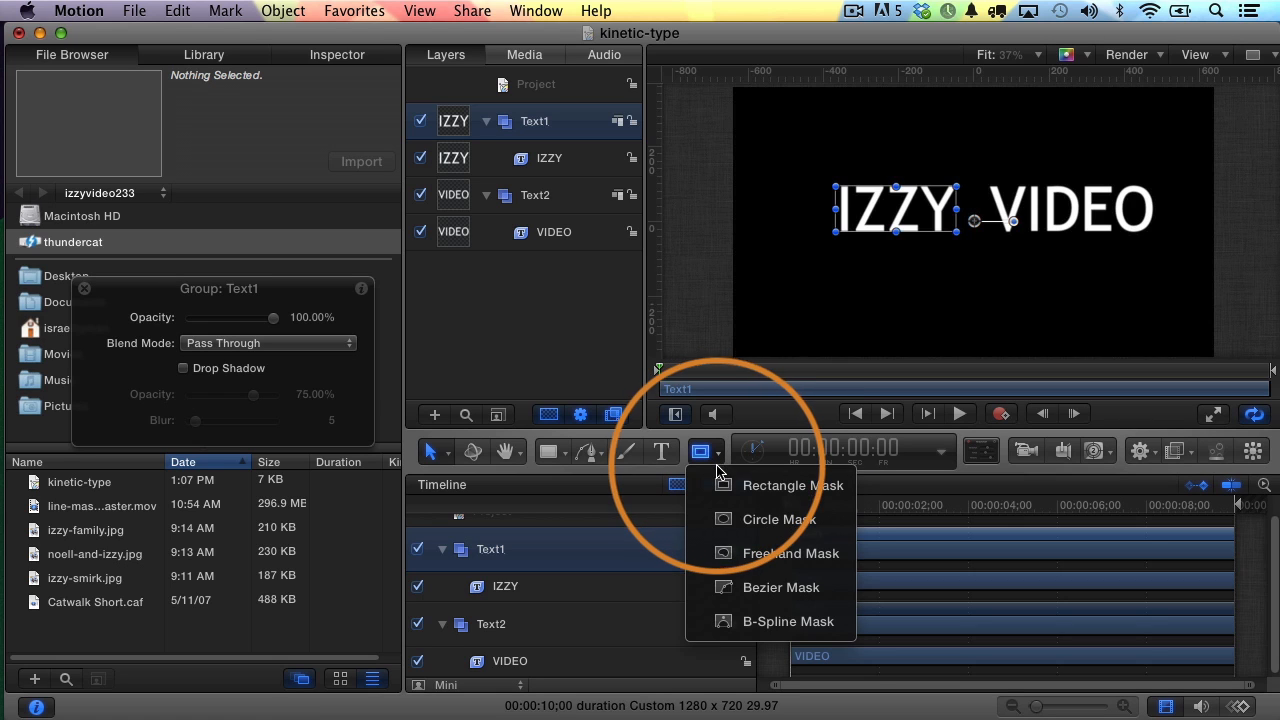
mouse_move(738, 522)
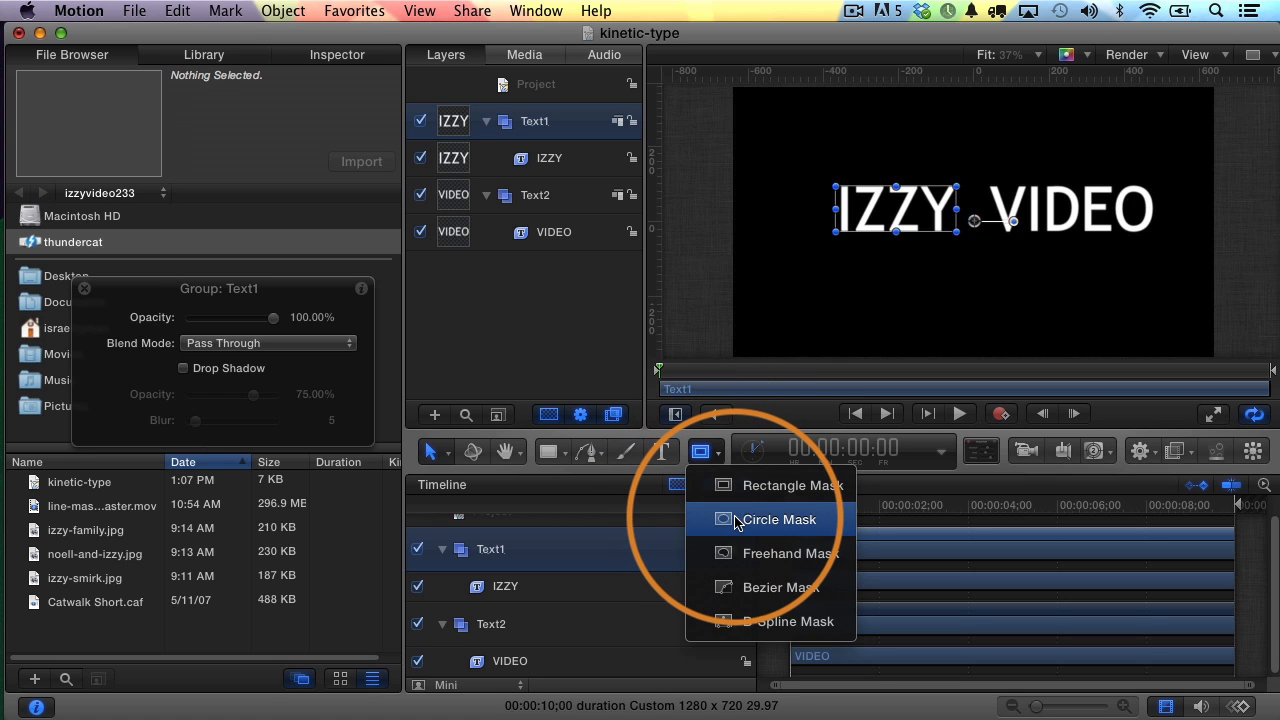
left_click(779, 519)
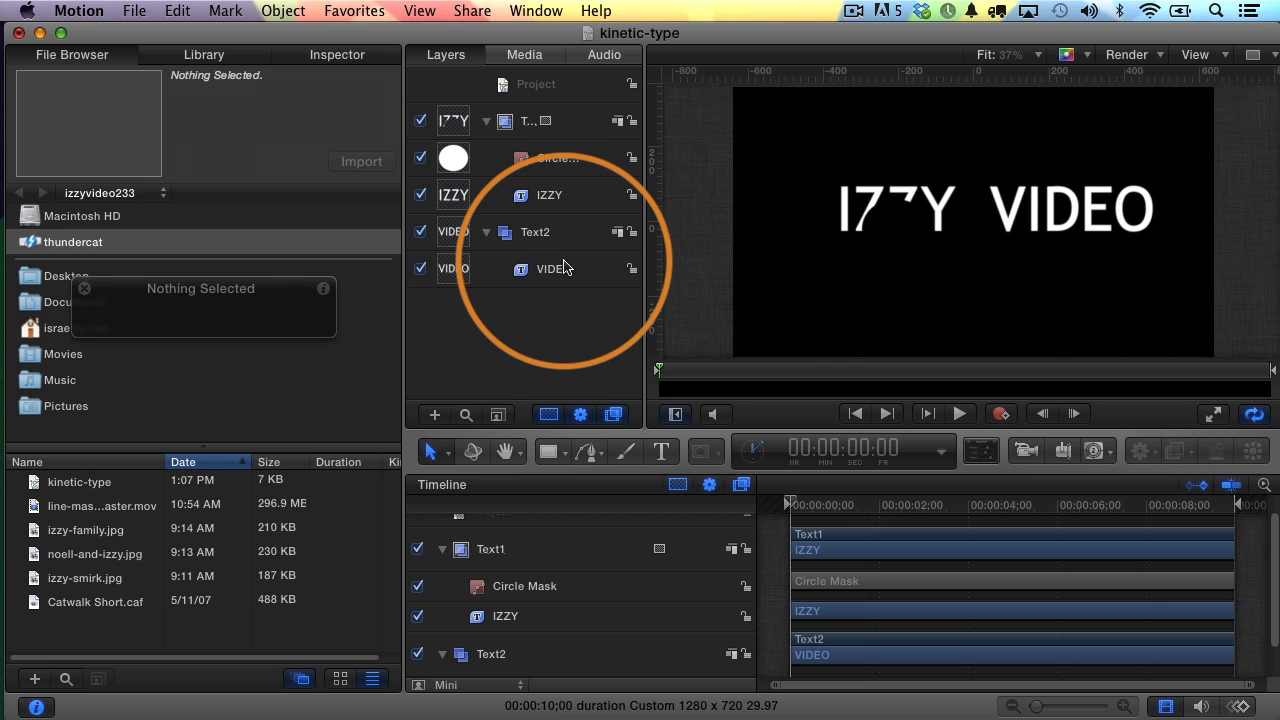
left_click(528, 120)
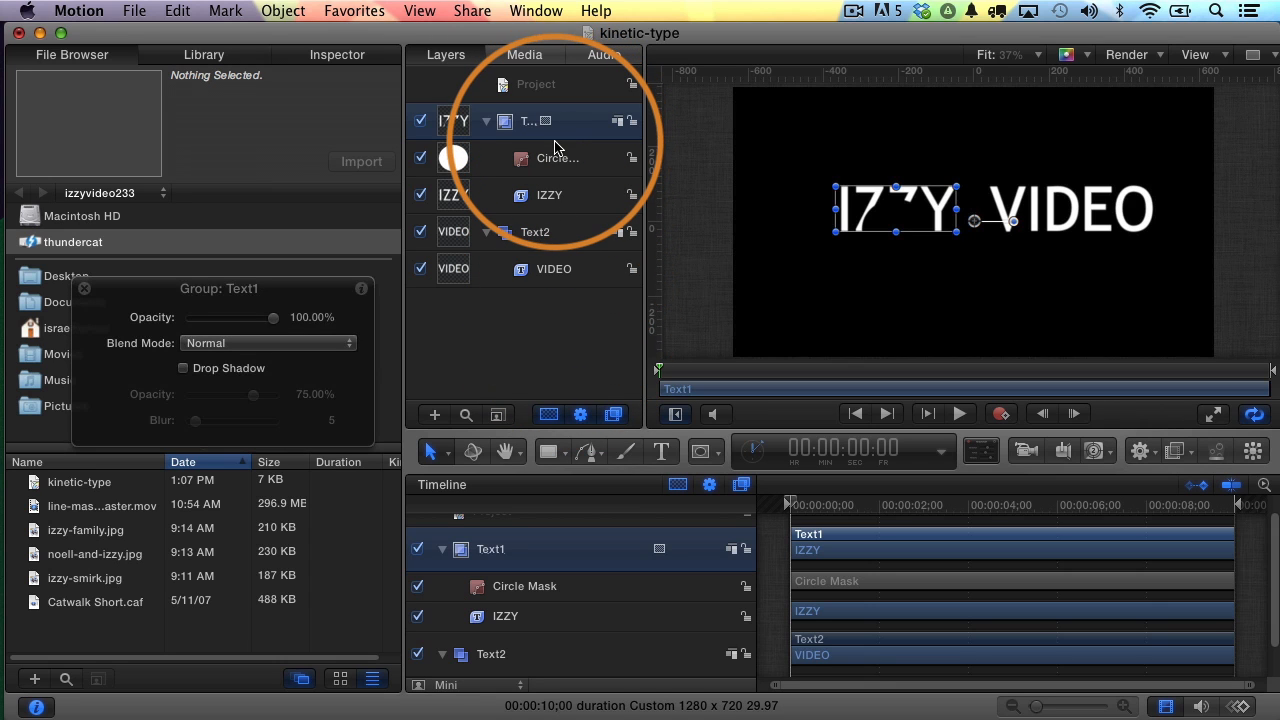
mouse_move(614, 191)
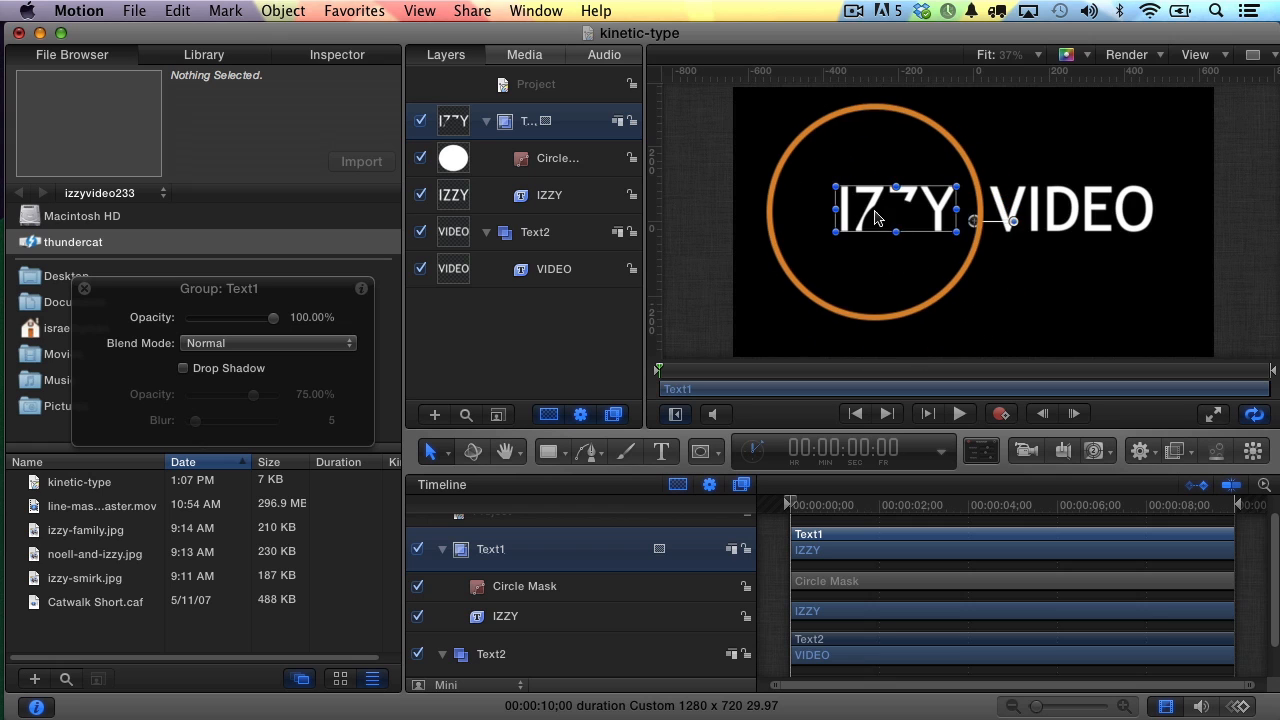
left_click_drag(895, 220, 983, 268)
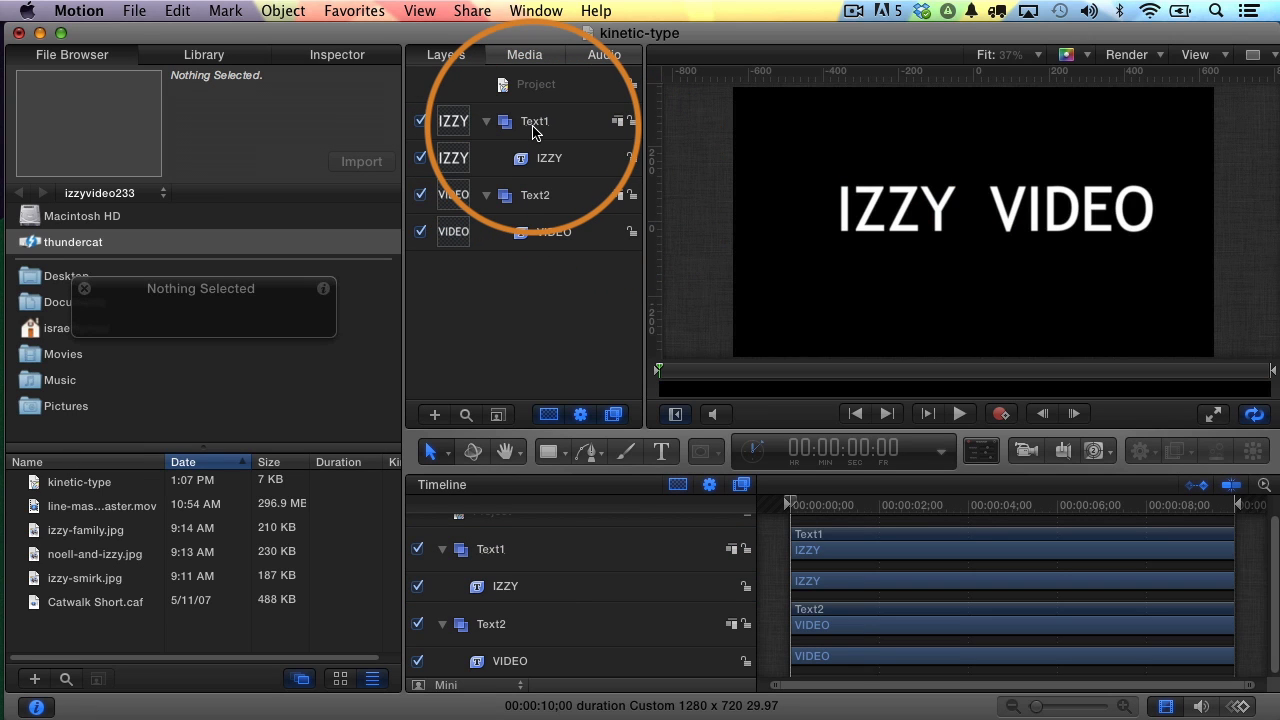
left_click(534, 121)
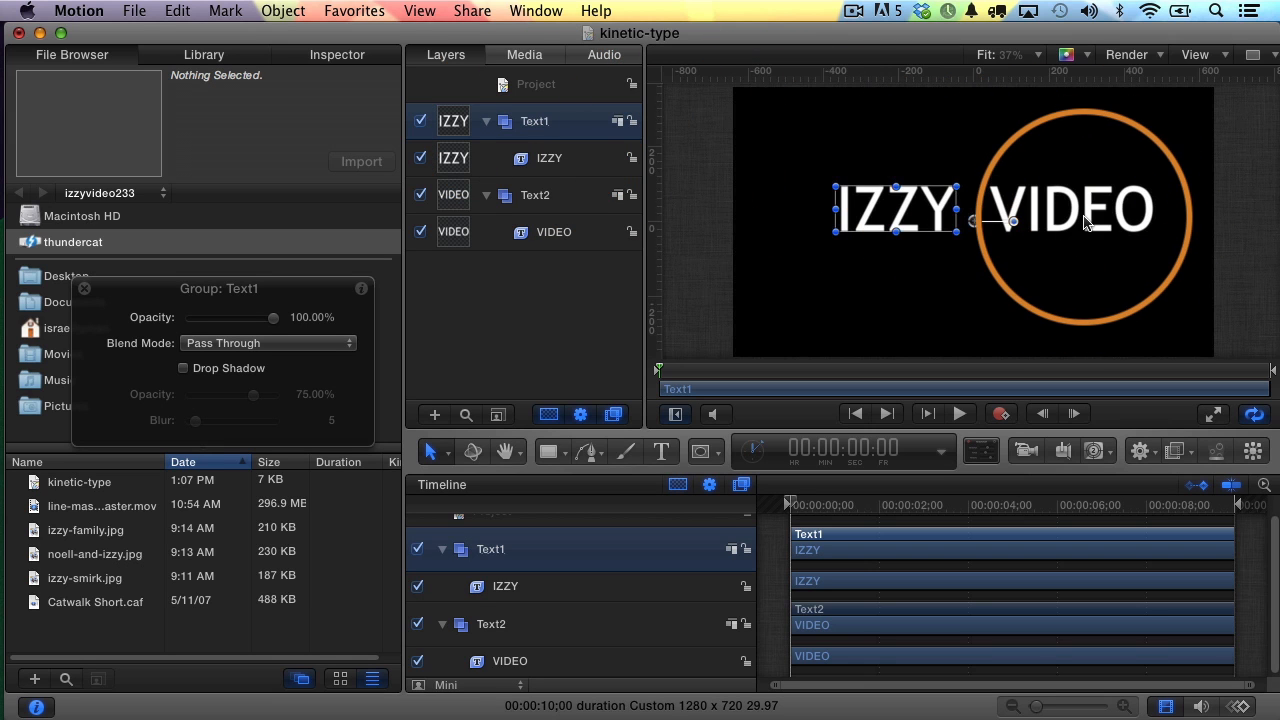
left_click_drag(1085, 223, 985, 140)
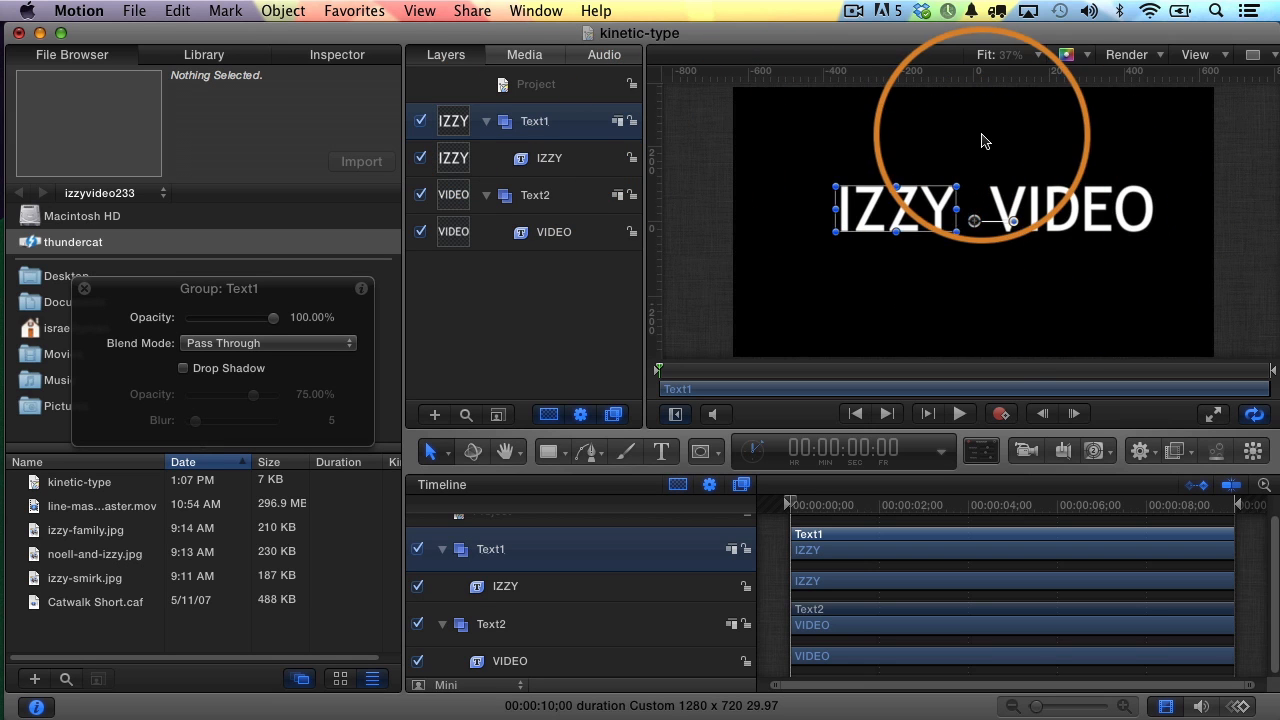
left_click_drag(985, 140, 976, 270)
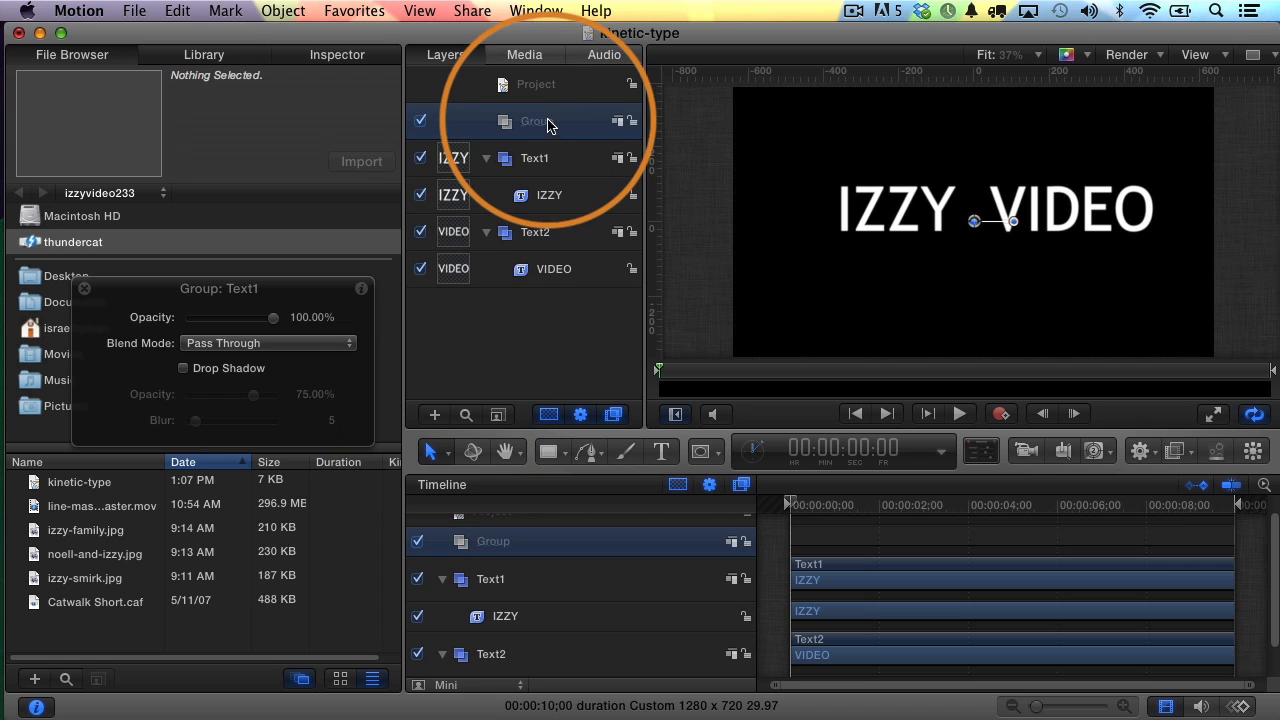
Name the new group Line and draw a vertical line between IZZY and VIDEO
type("Line")
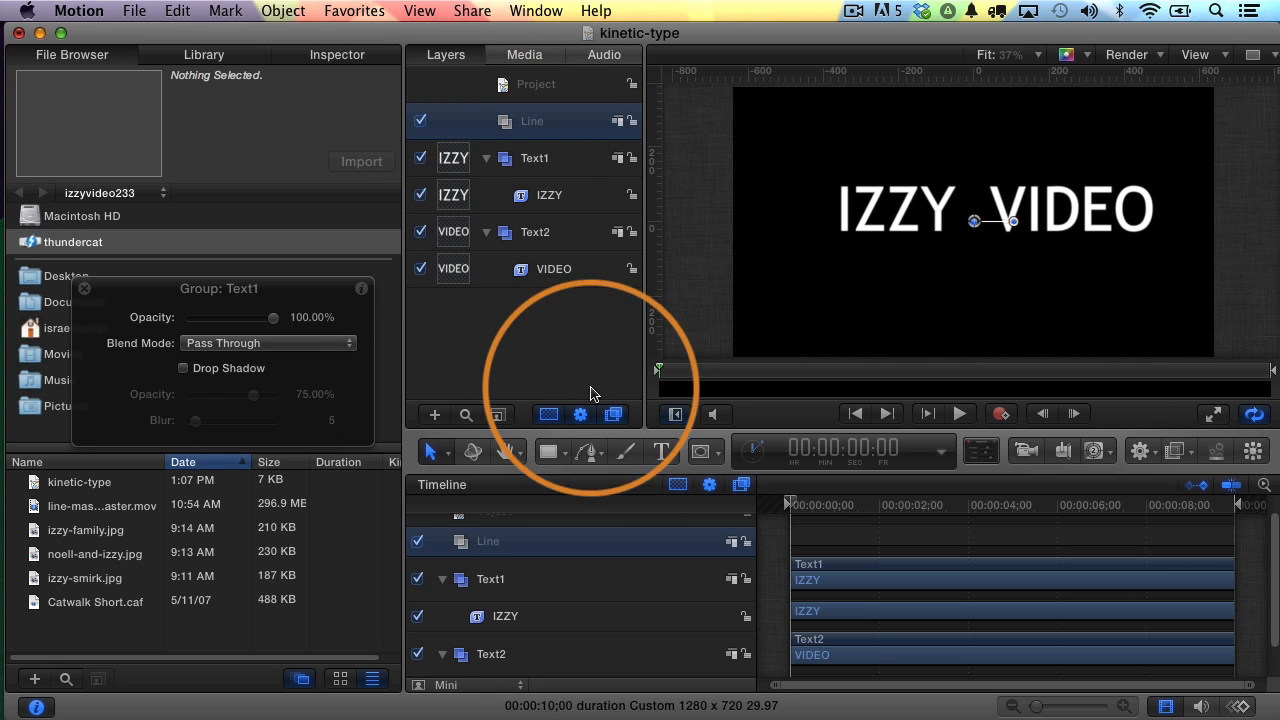
left_click(551, 451)
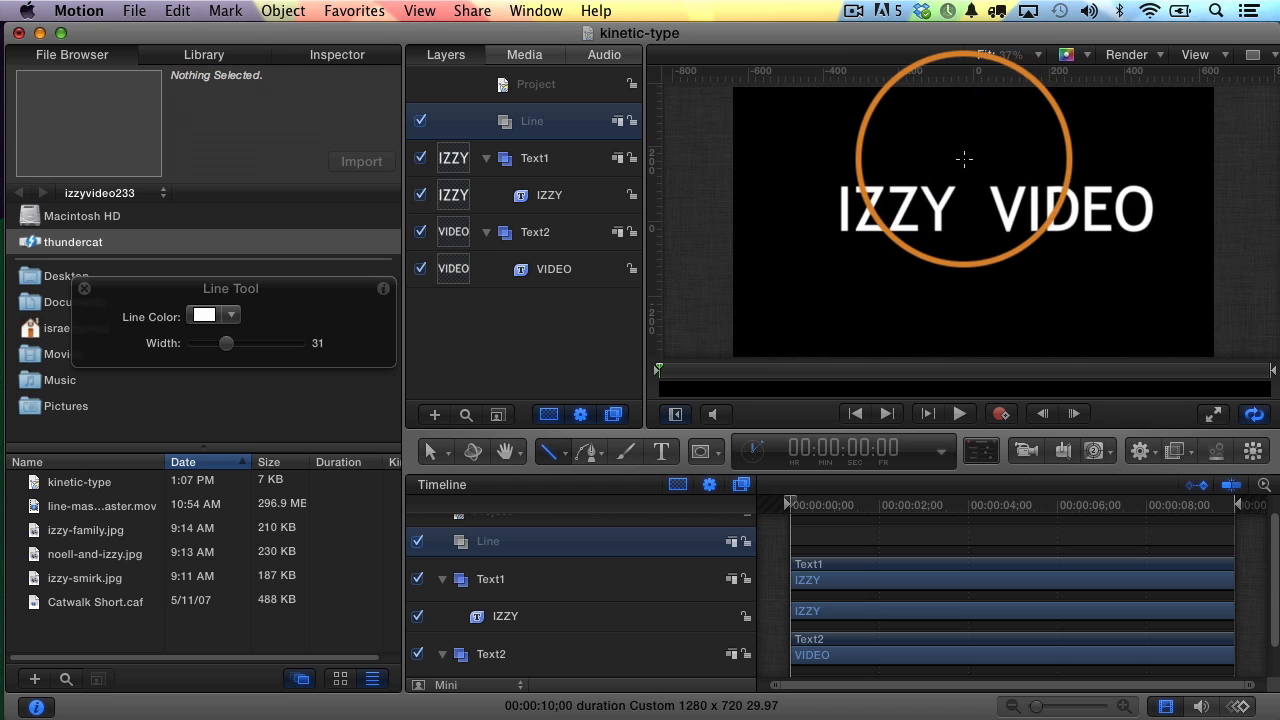
left_click_drag(965, 158, 968, 208)
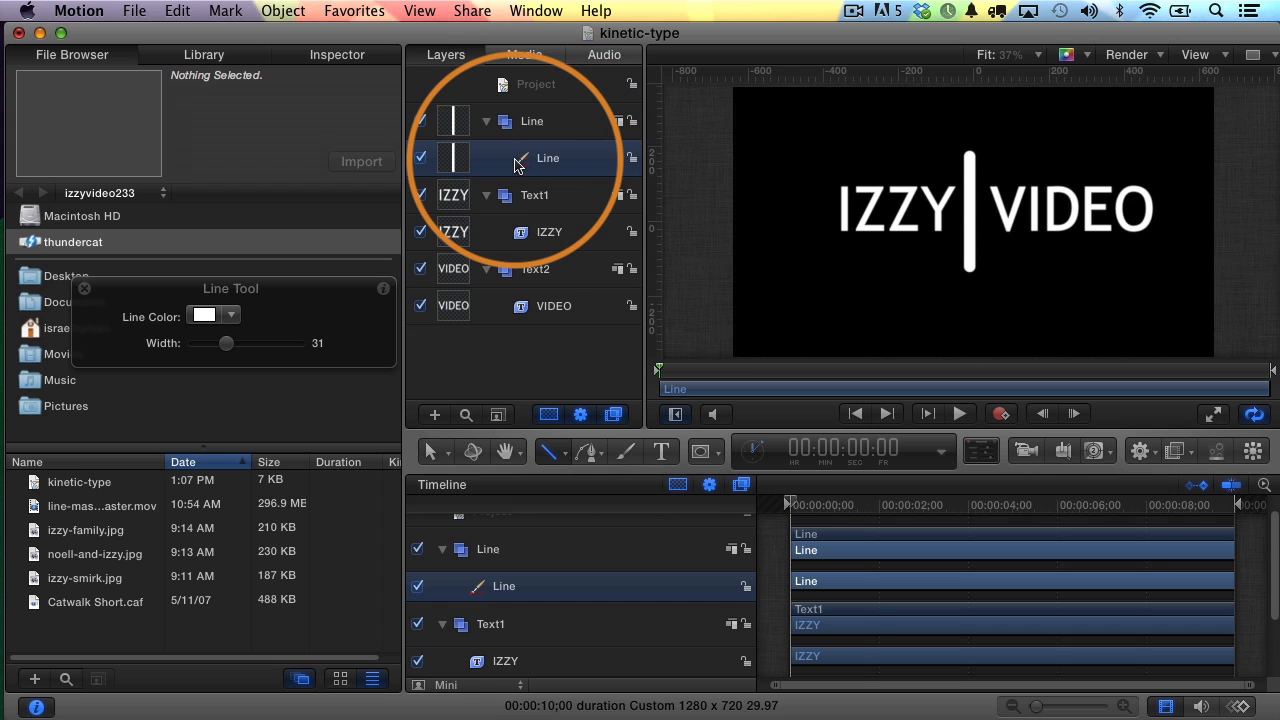
Set the divider line's start and end caps to None and return to the Select tool
left_click(337, 54)
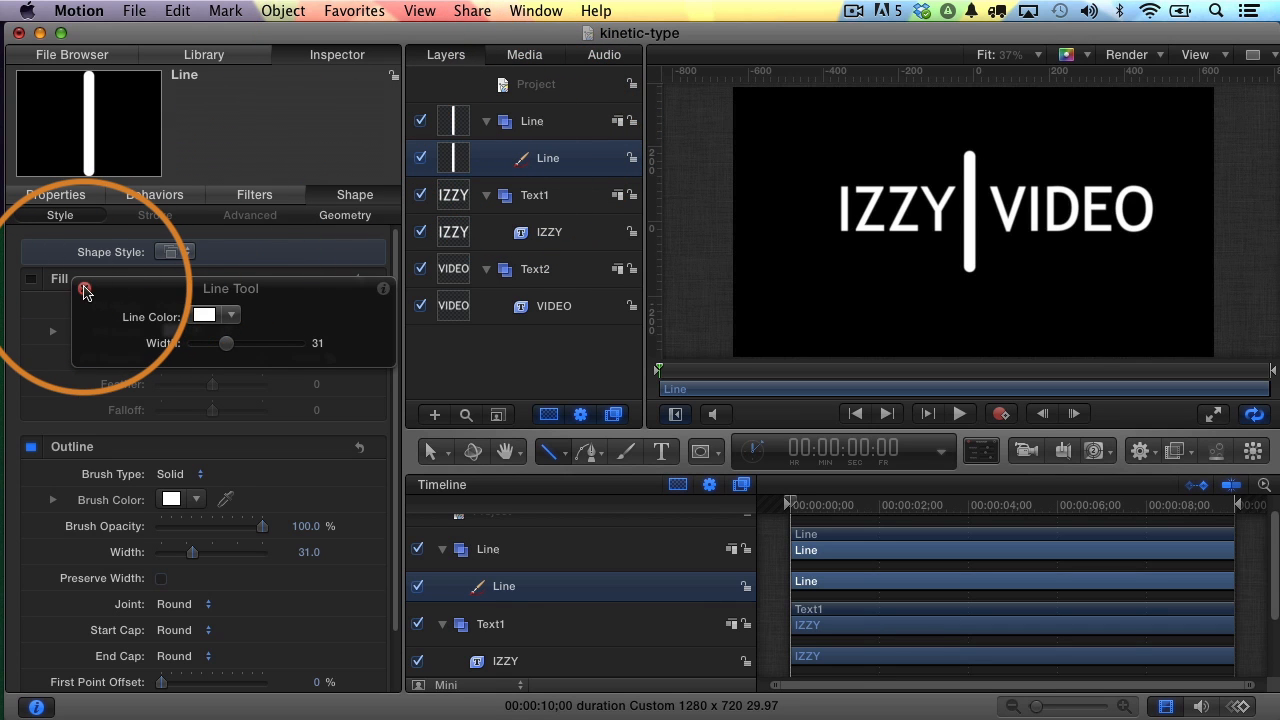
left_click(52, 278)
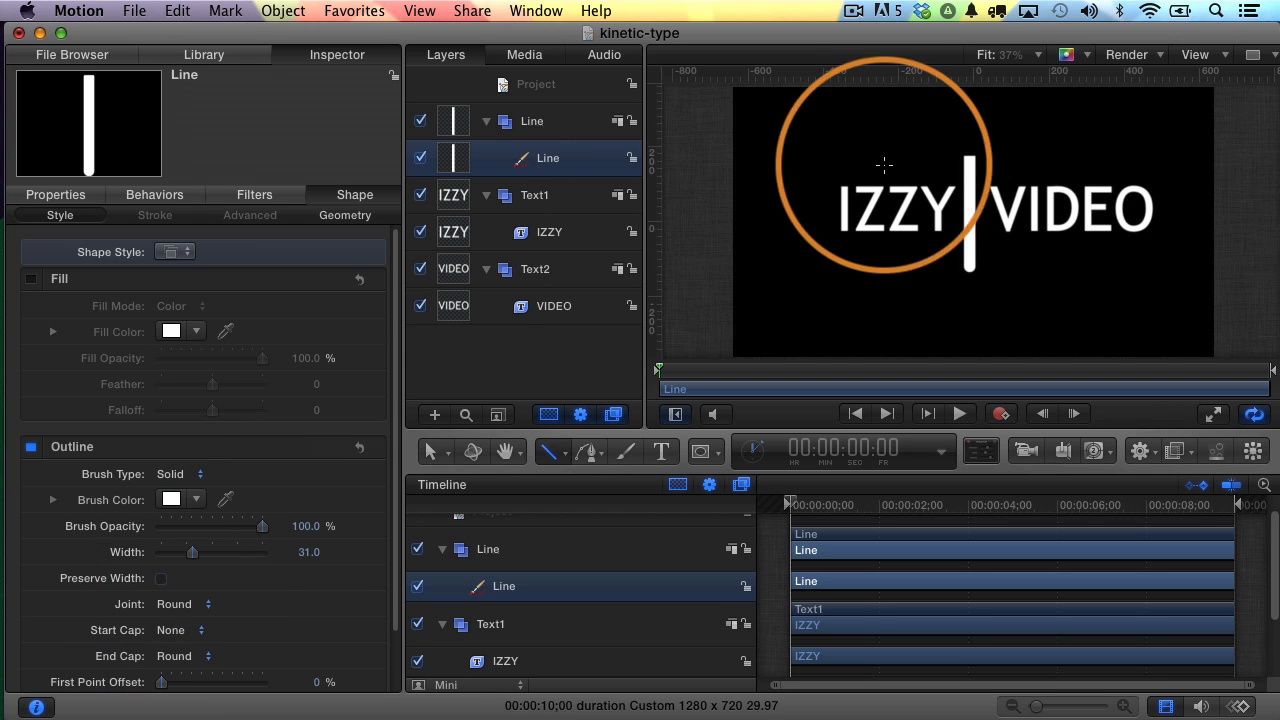
left_click_drag(883, 165, 958, 190)
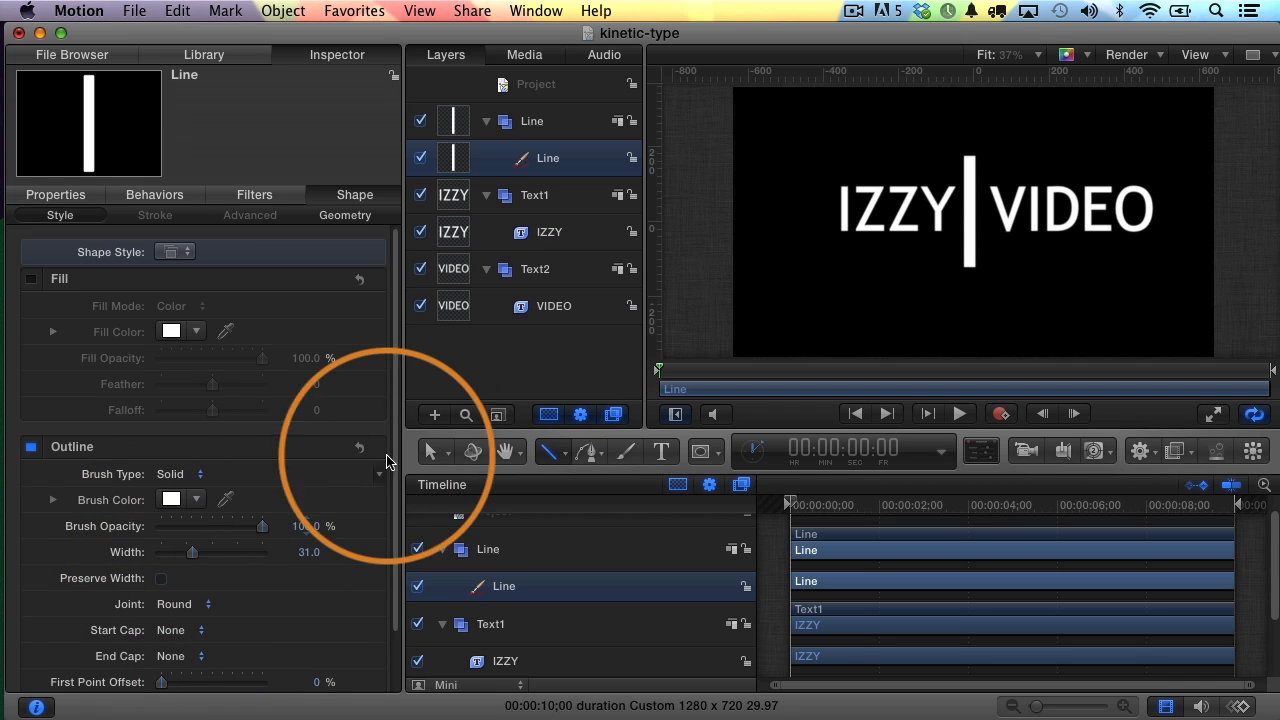
left_click(432, 452)
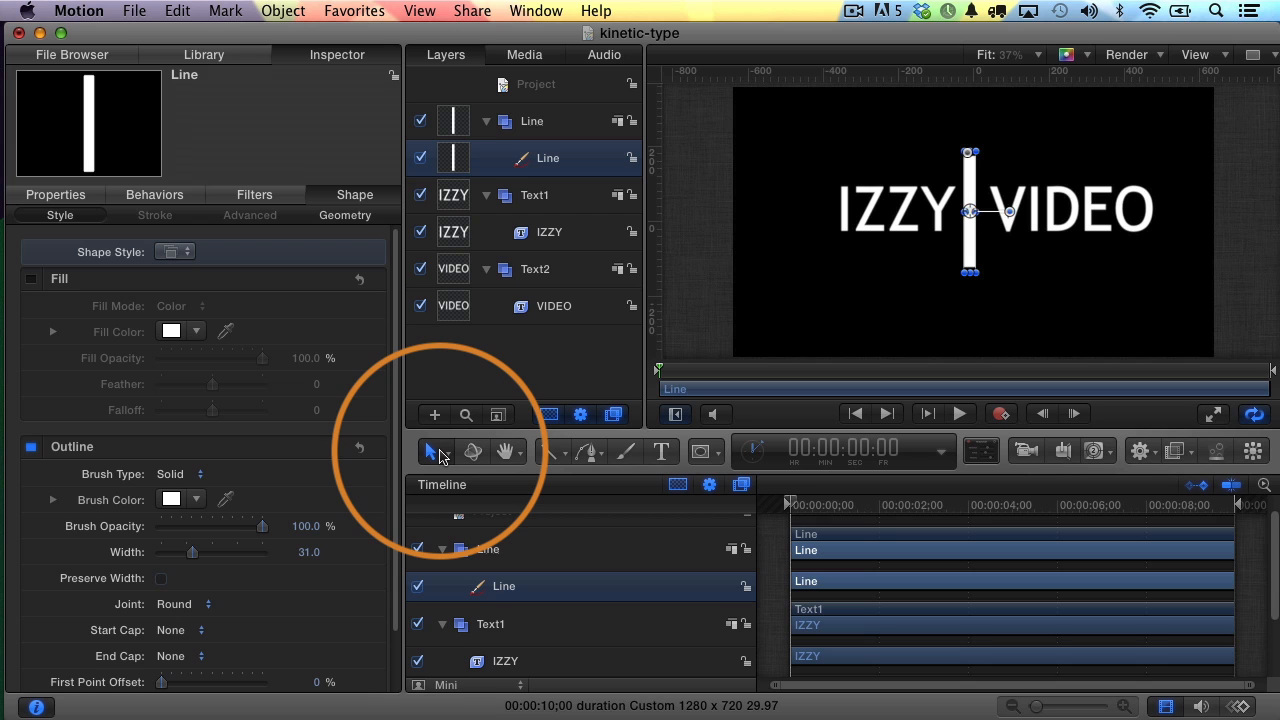
Add a rectangle mask to Text1 covering the area right of the line
left_click(534, 195)
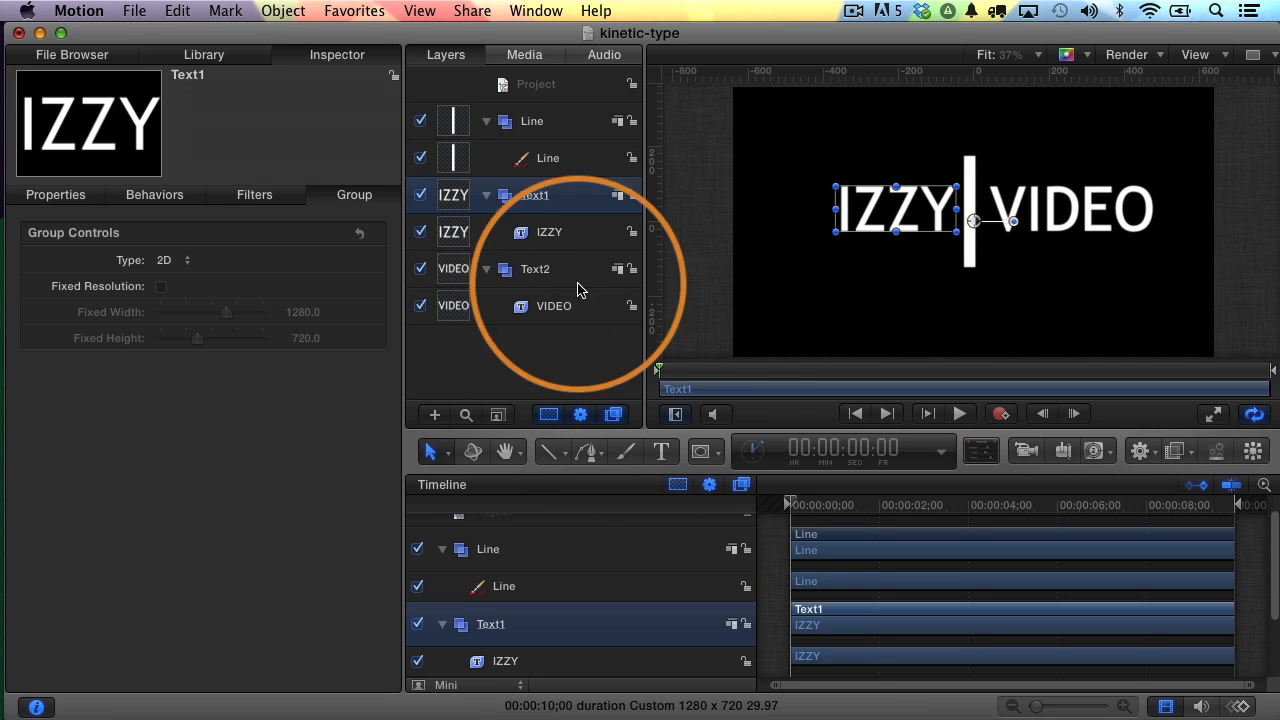
left_click(703, 451)
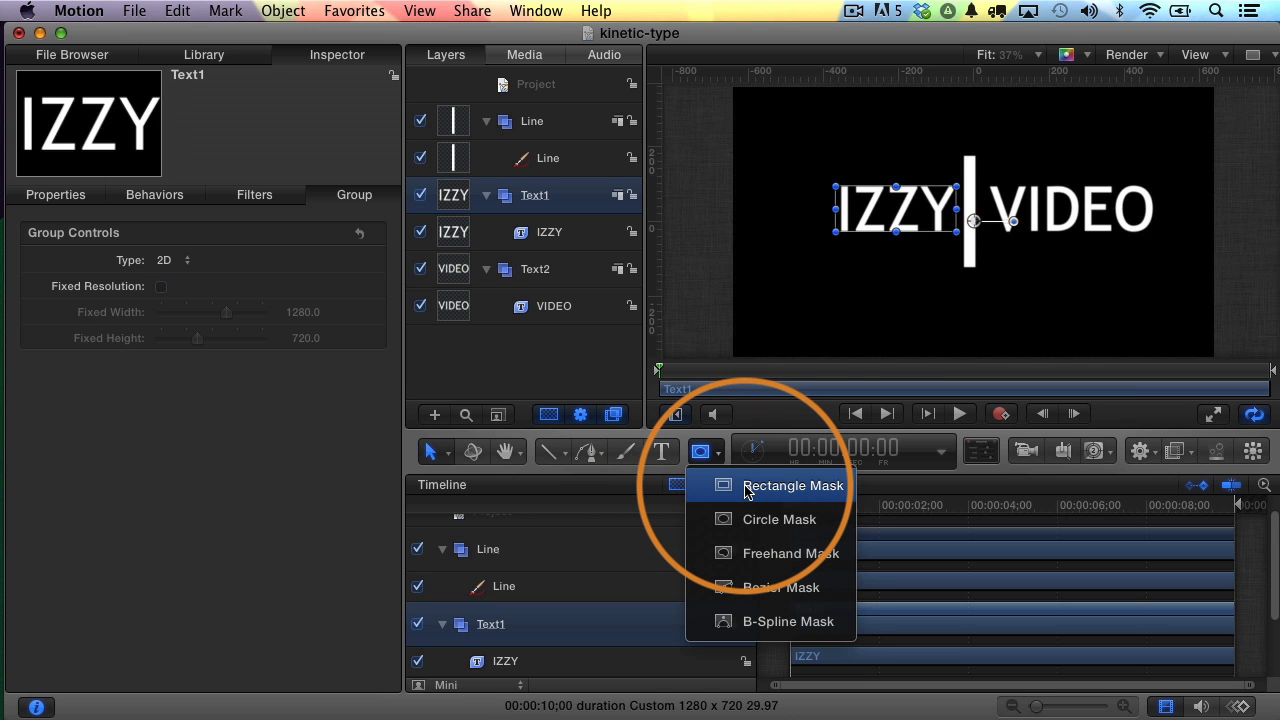
left_click(792, 485)
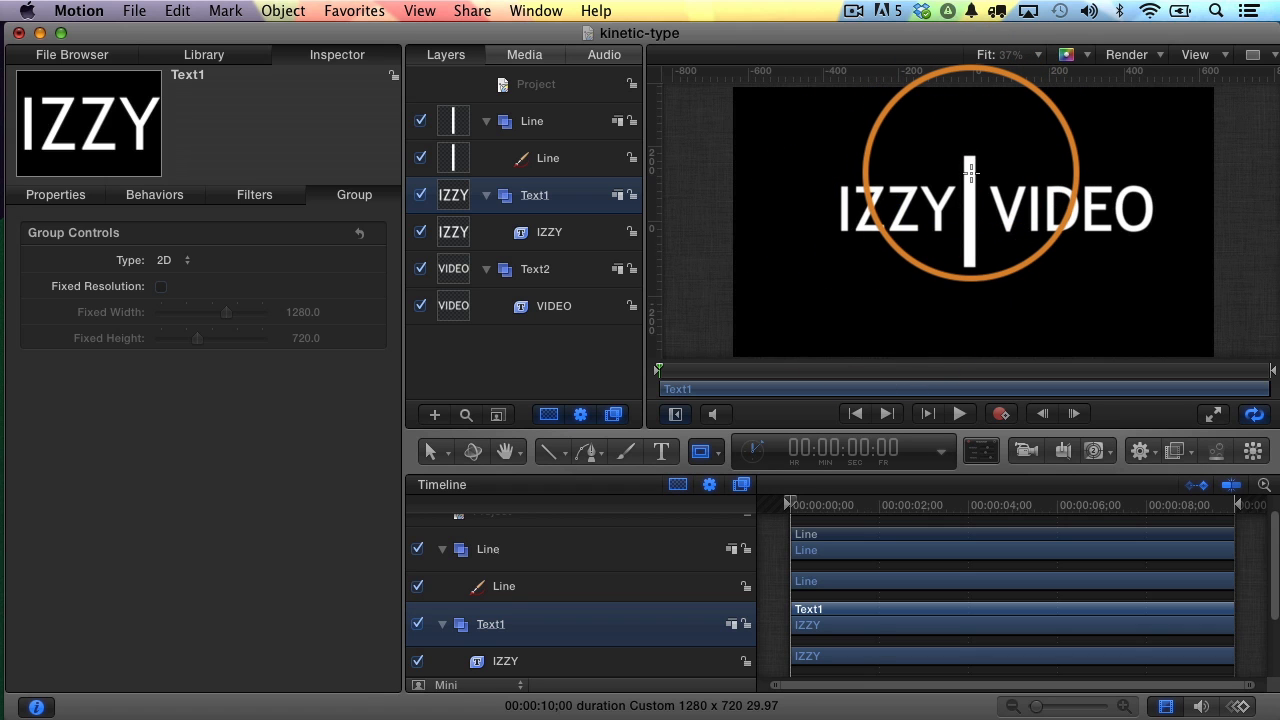
left_click_drag(968, 175, 968, 125)
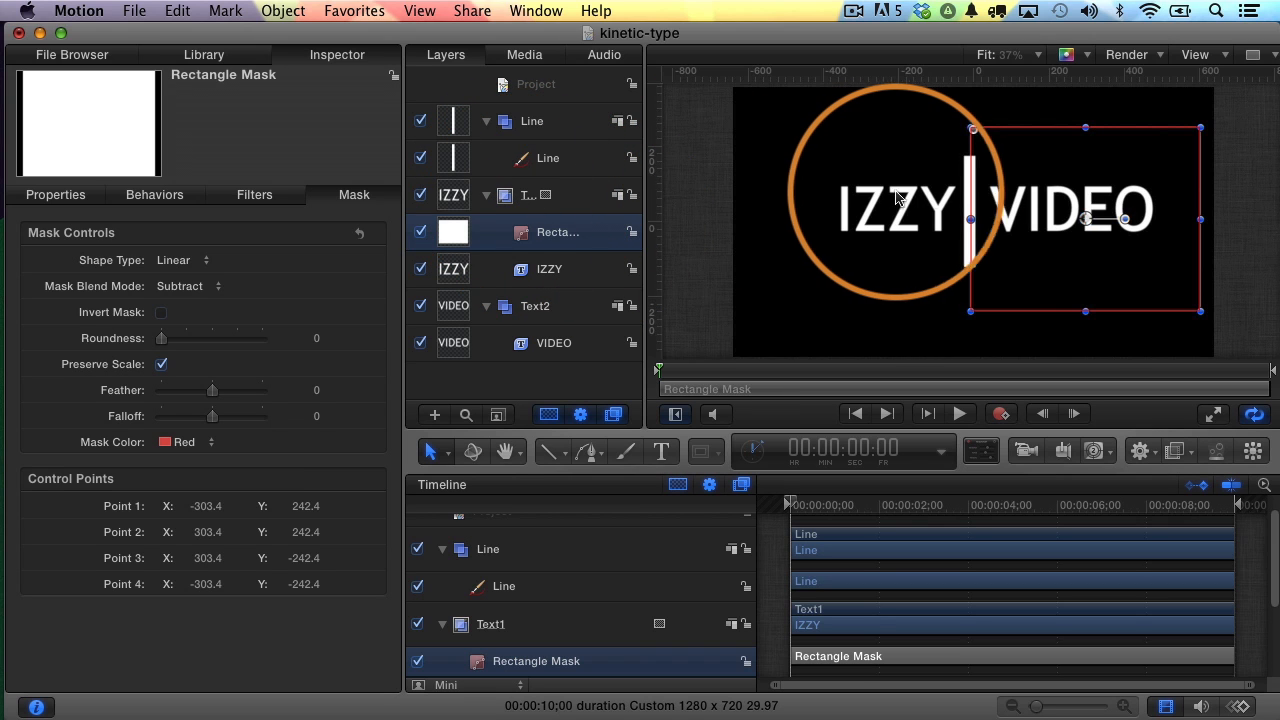
left_click_drag(895, 197, 1020, 278)
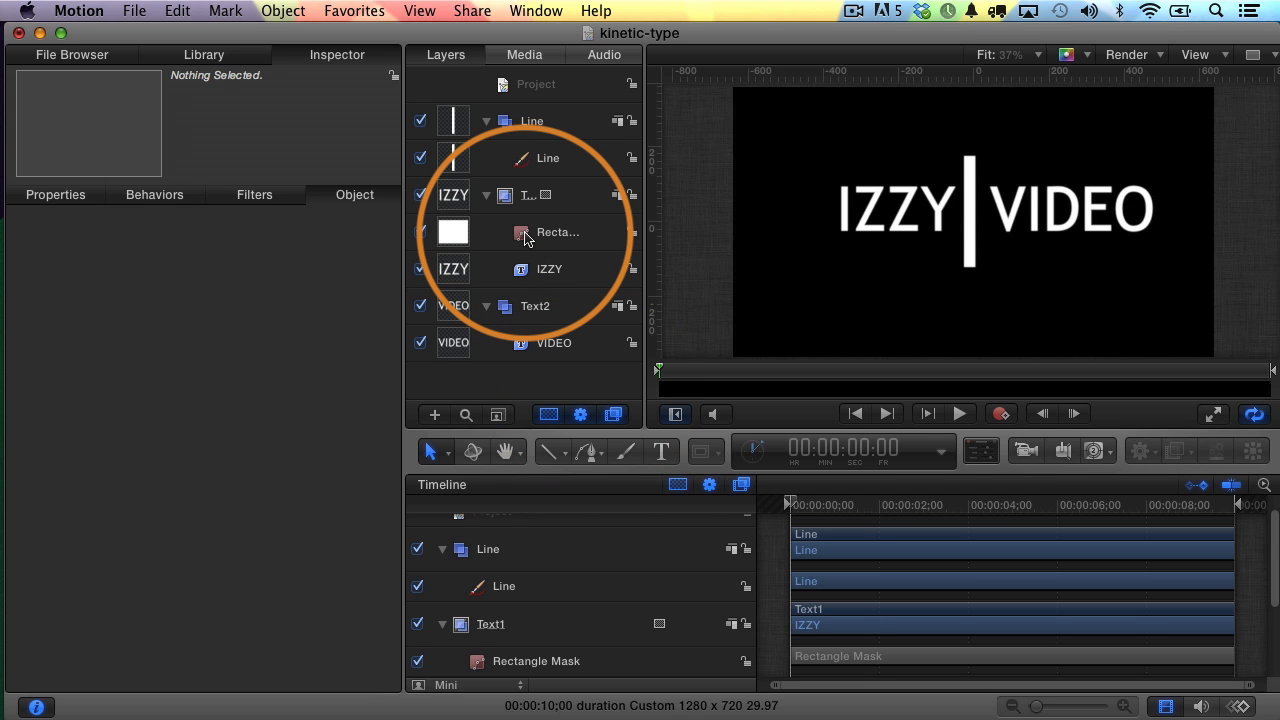
Select the rectangle mask, the Text1 group, then the IZZY text layer
left_click(557, 232)
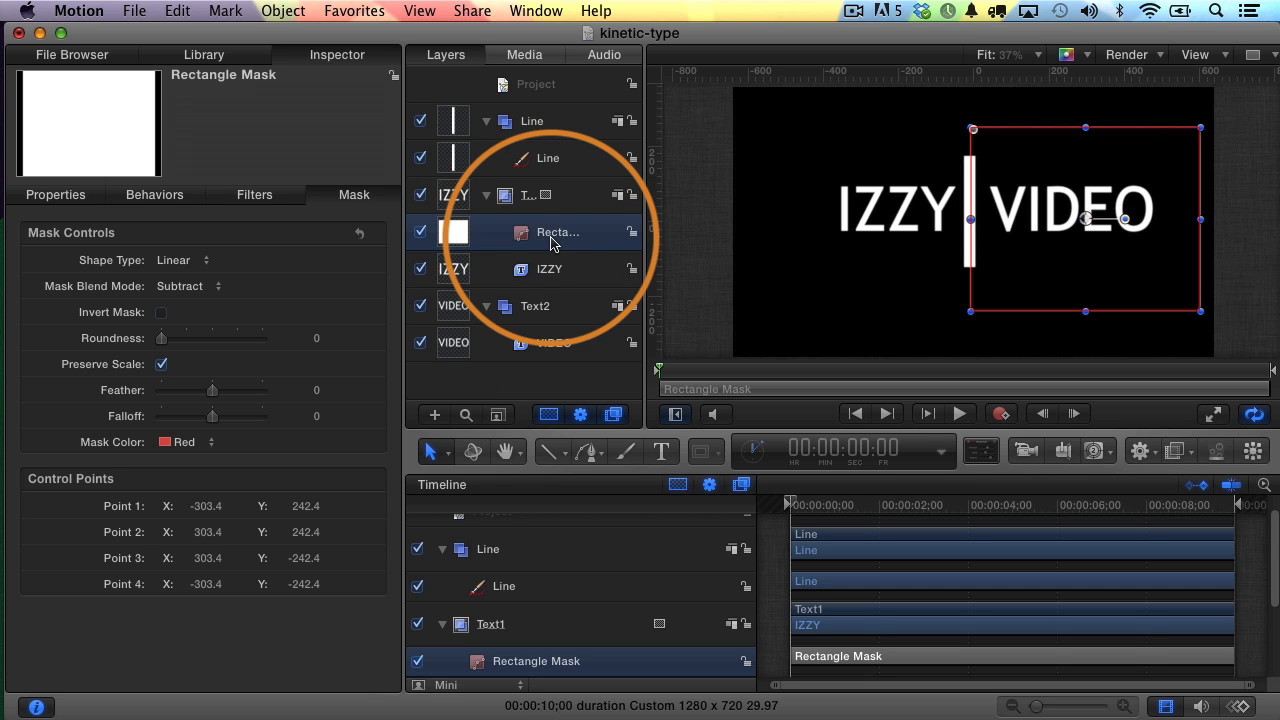
left_click(528, 194)
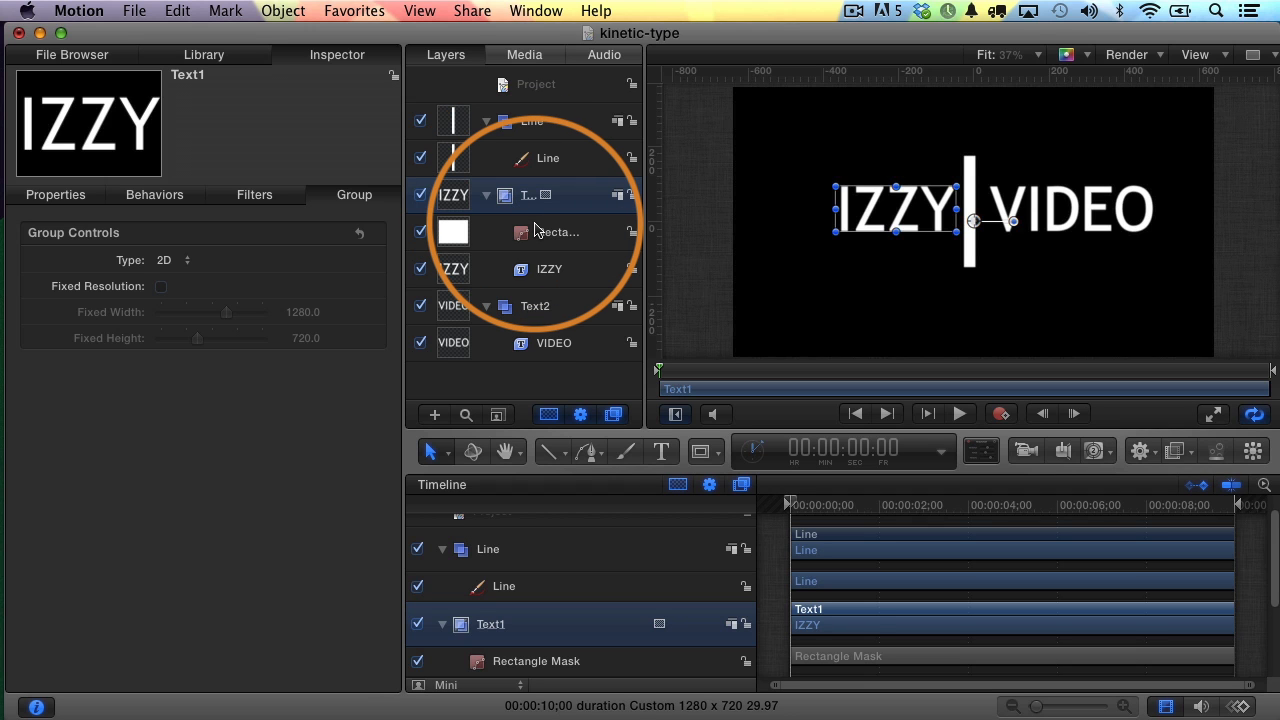
left_click(549, 269)
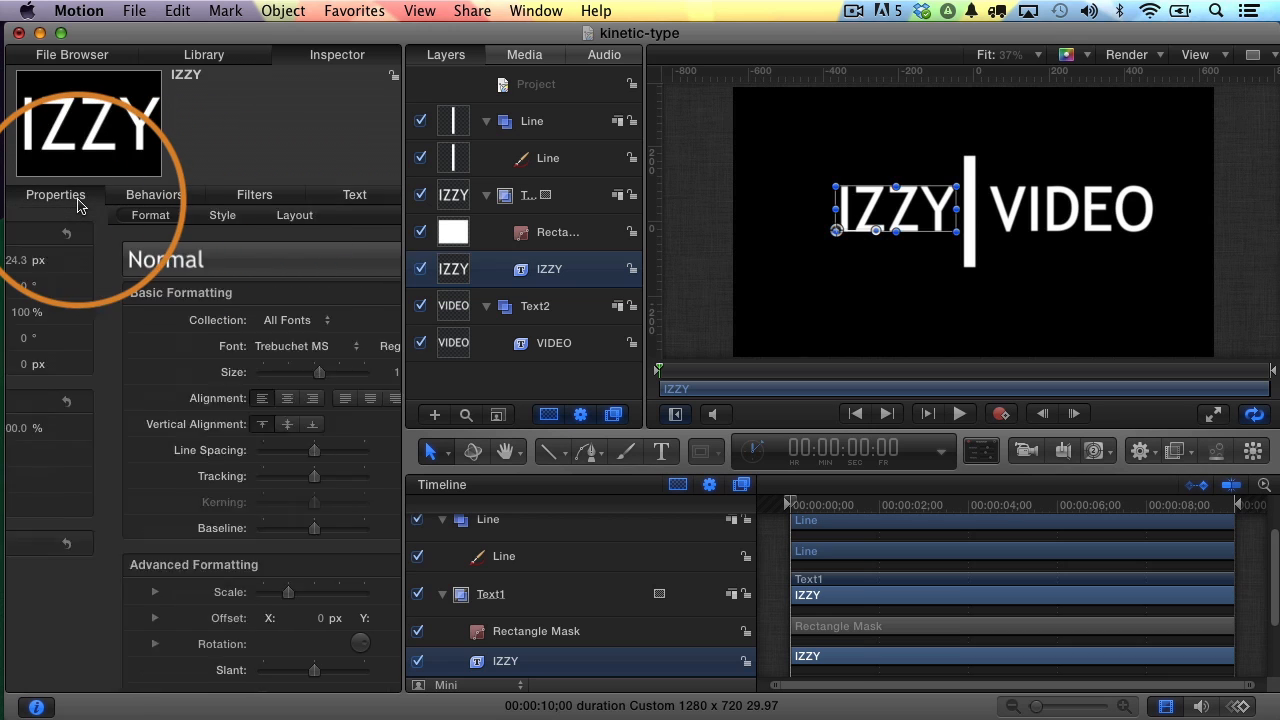
Slide IZZY right to confirm the mask hides it, then return it left to X −377.36
left_click(55, 194)
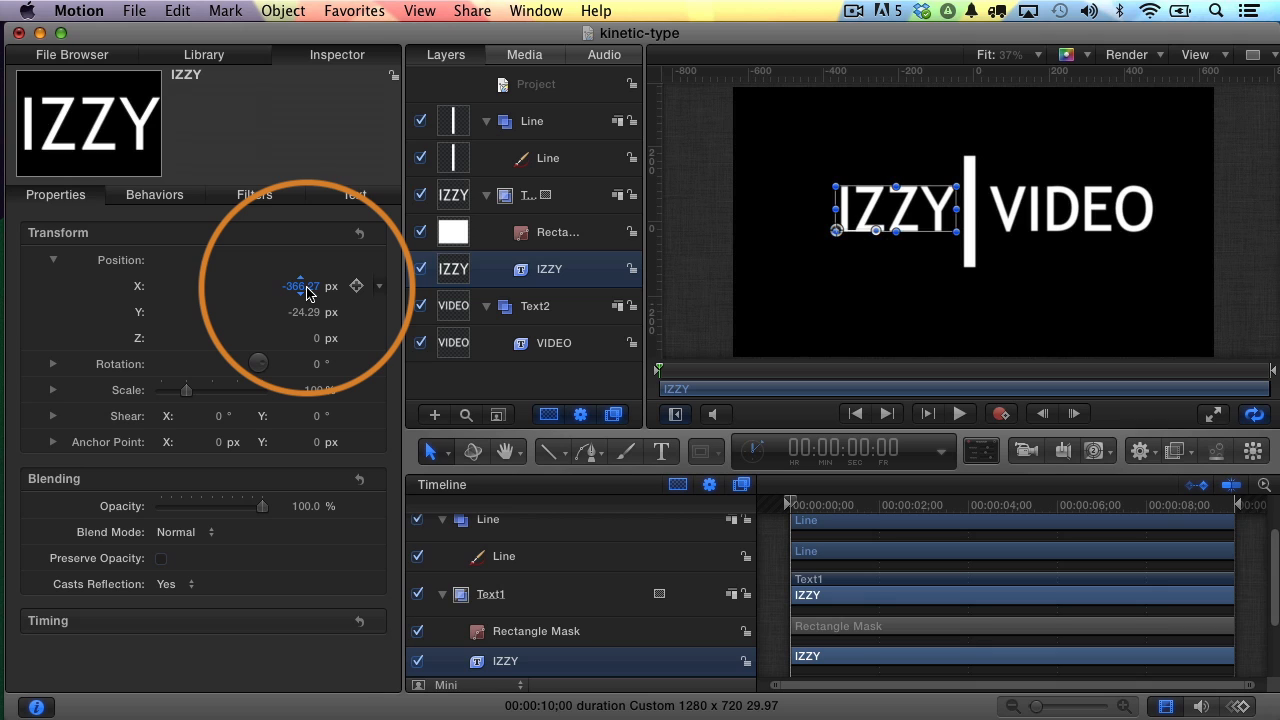
left_click_drag(303, 287, 303, 287)
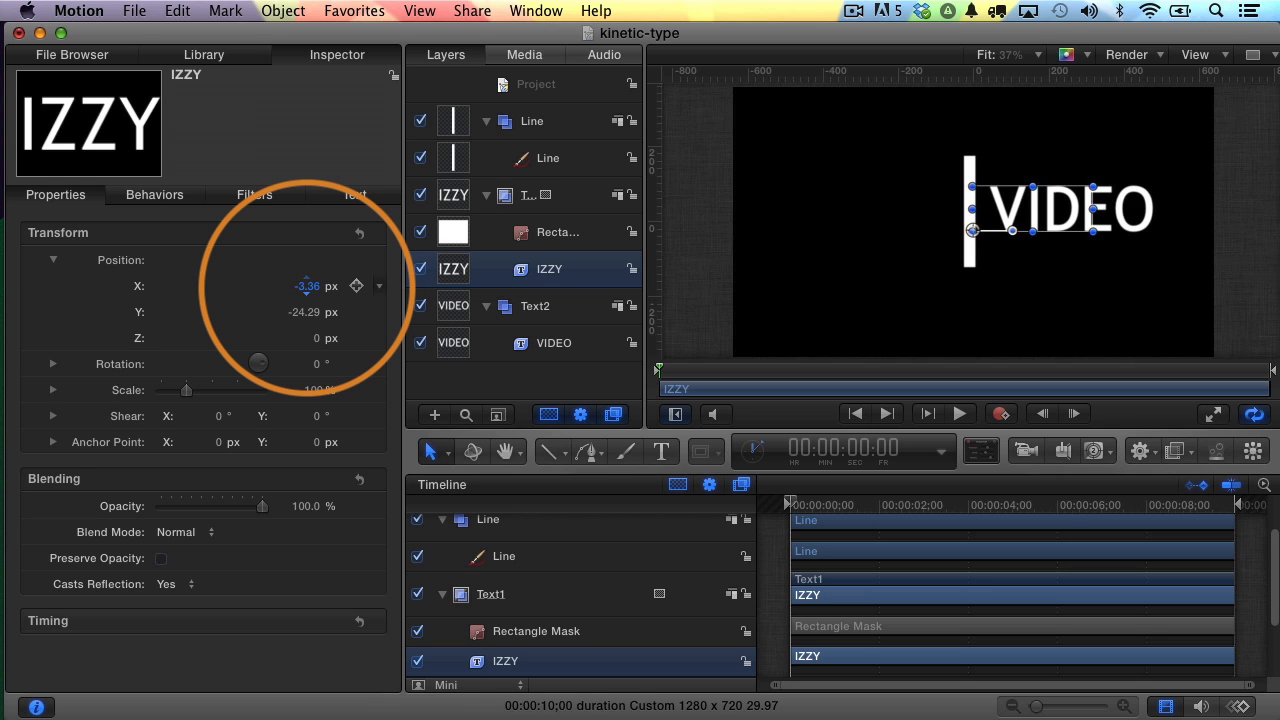
type("-363.36")
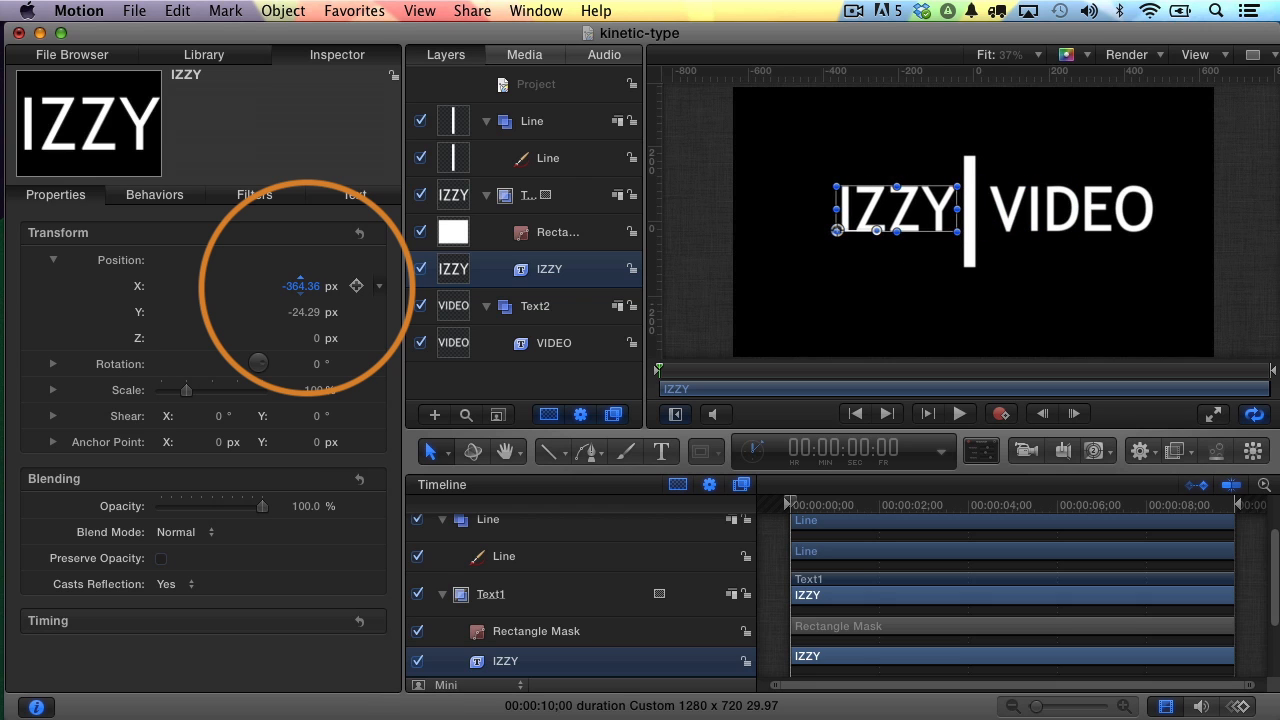
left_click_drag(300, 286, 290, 286)
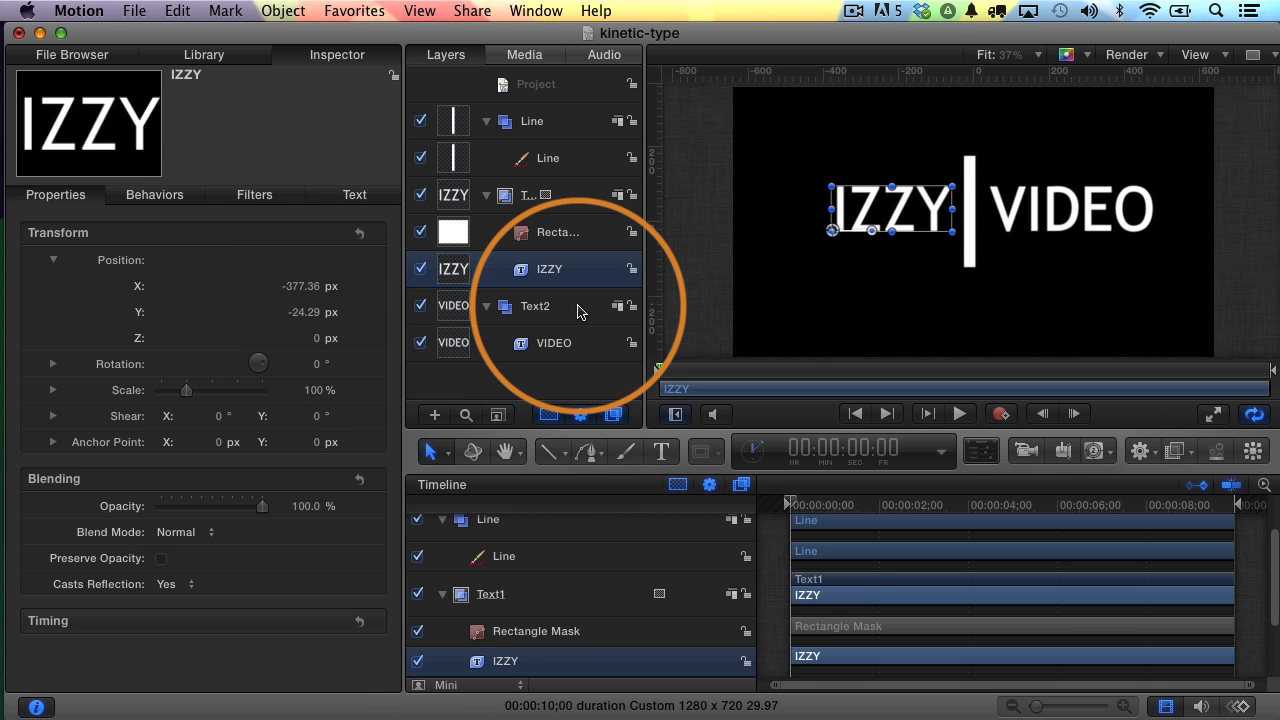
Mask the Text2 group with a rectangle and test it by setting VIDEO's X to −435.63
left_click(535, 306)
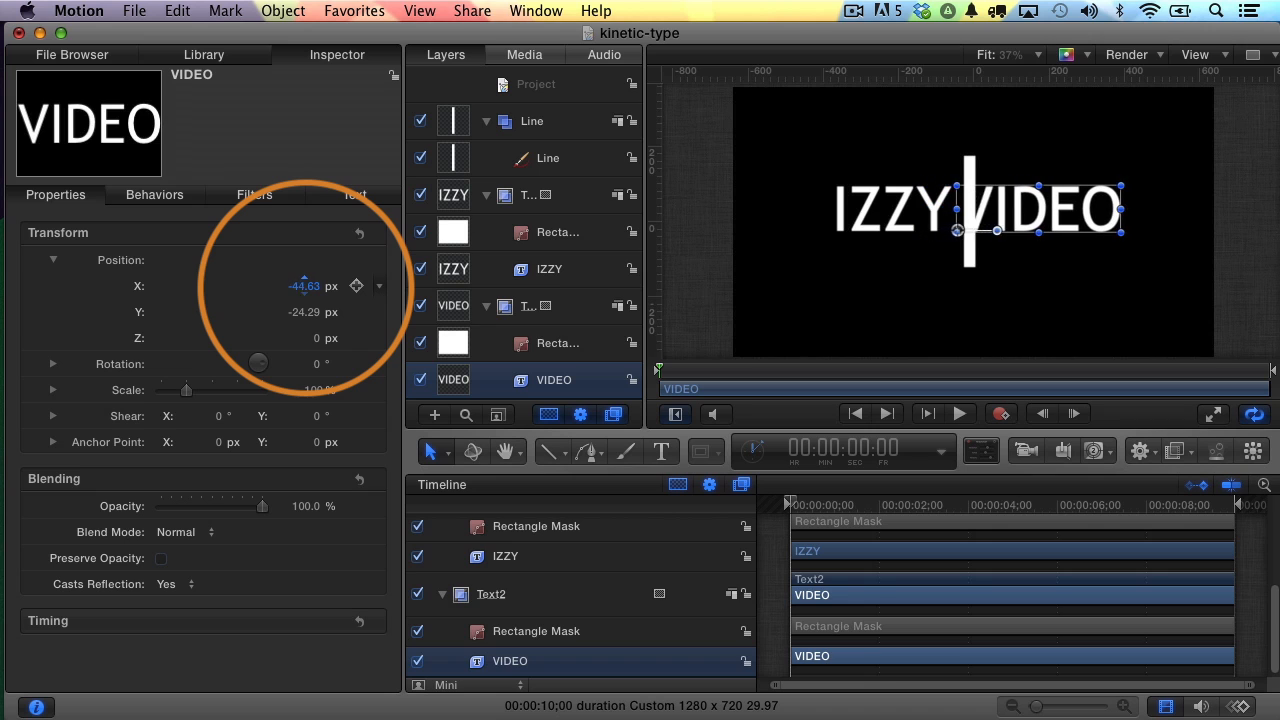
type("-435.63")
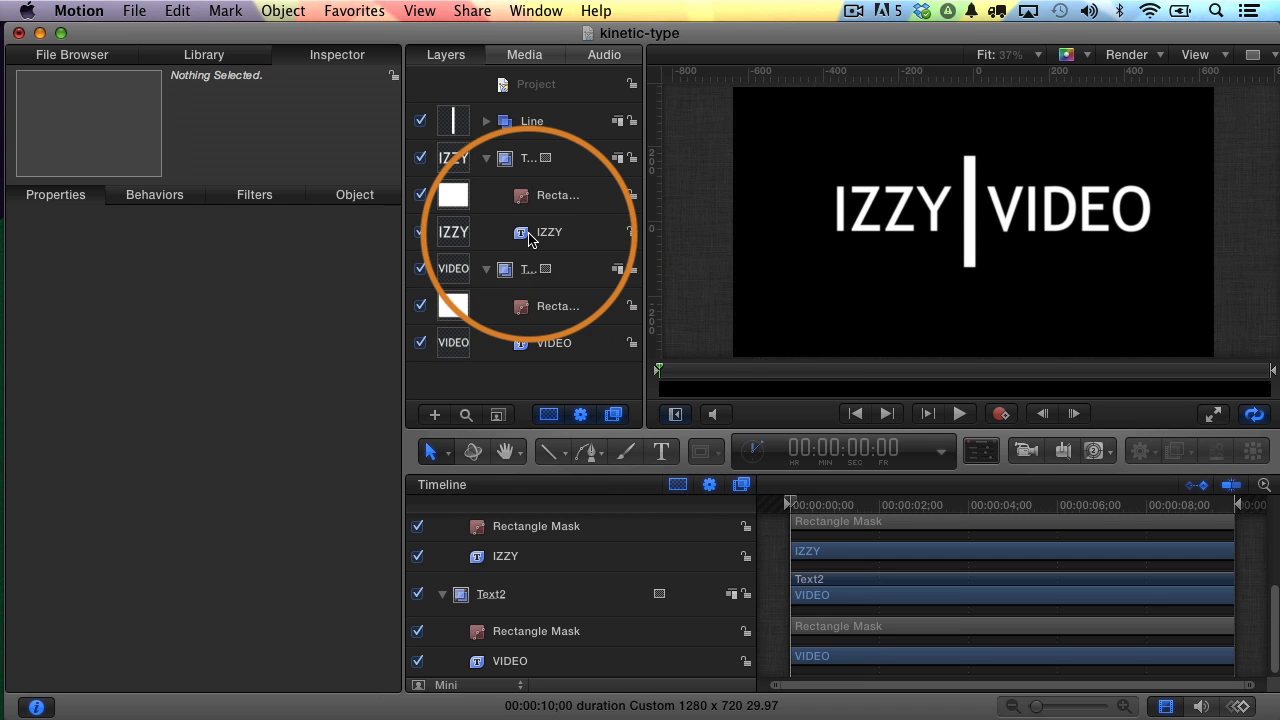
Keyframe Position X at one second, then shift VIDEO left behind the line at the start
left_click(549, 232)
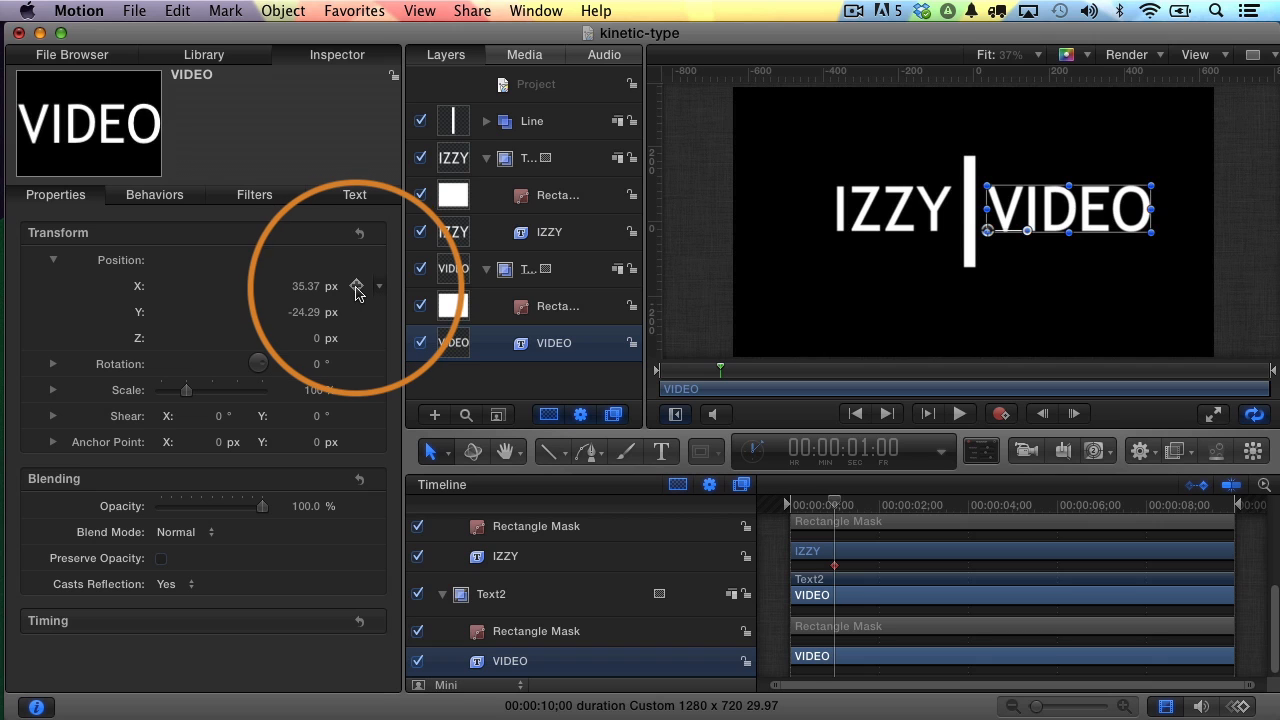
left_click(357, 286)
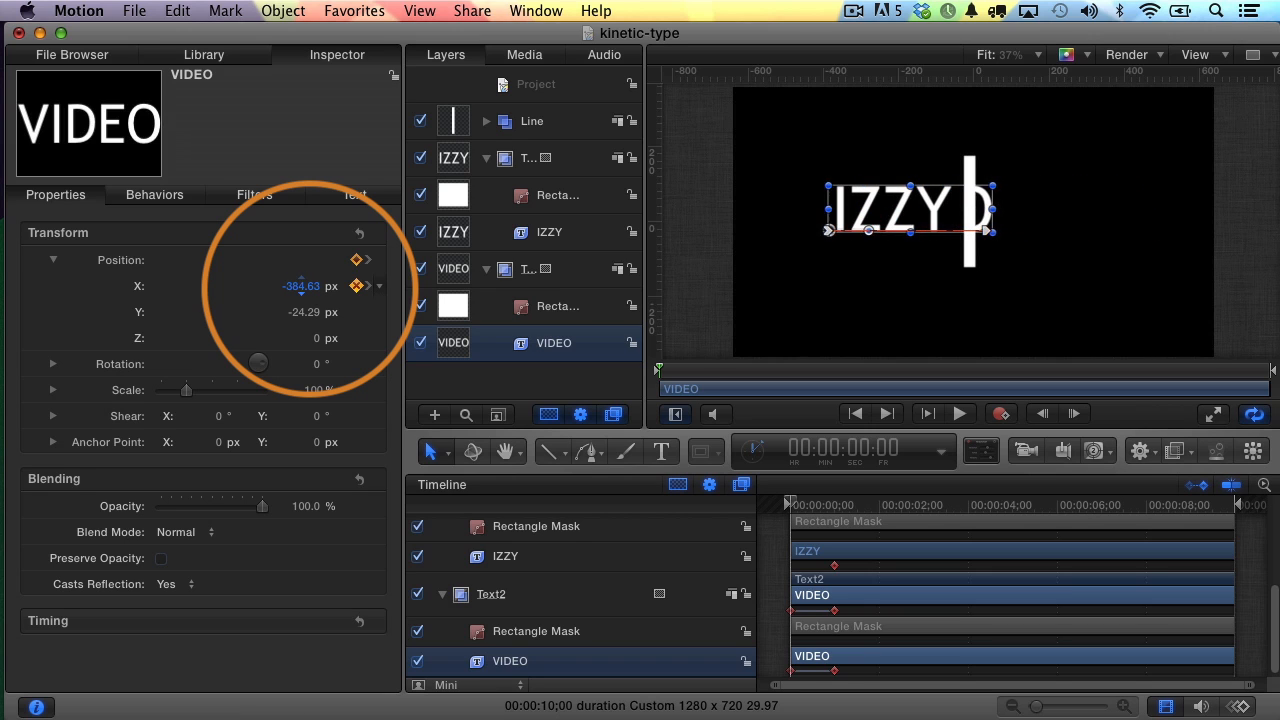
left_click_drag(300, 286, 296, 286)
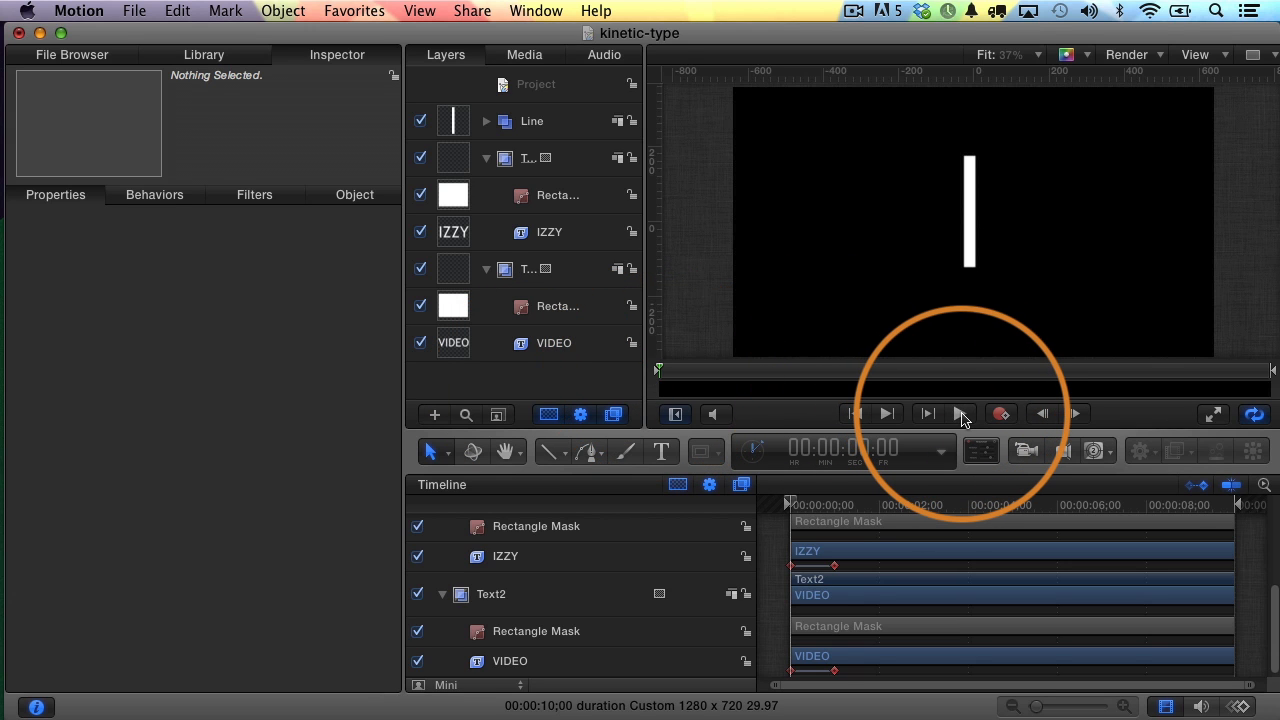
left_click(884, 414)
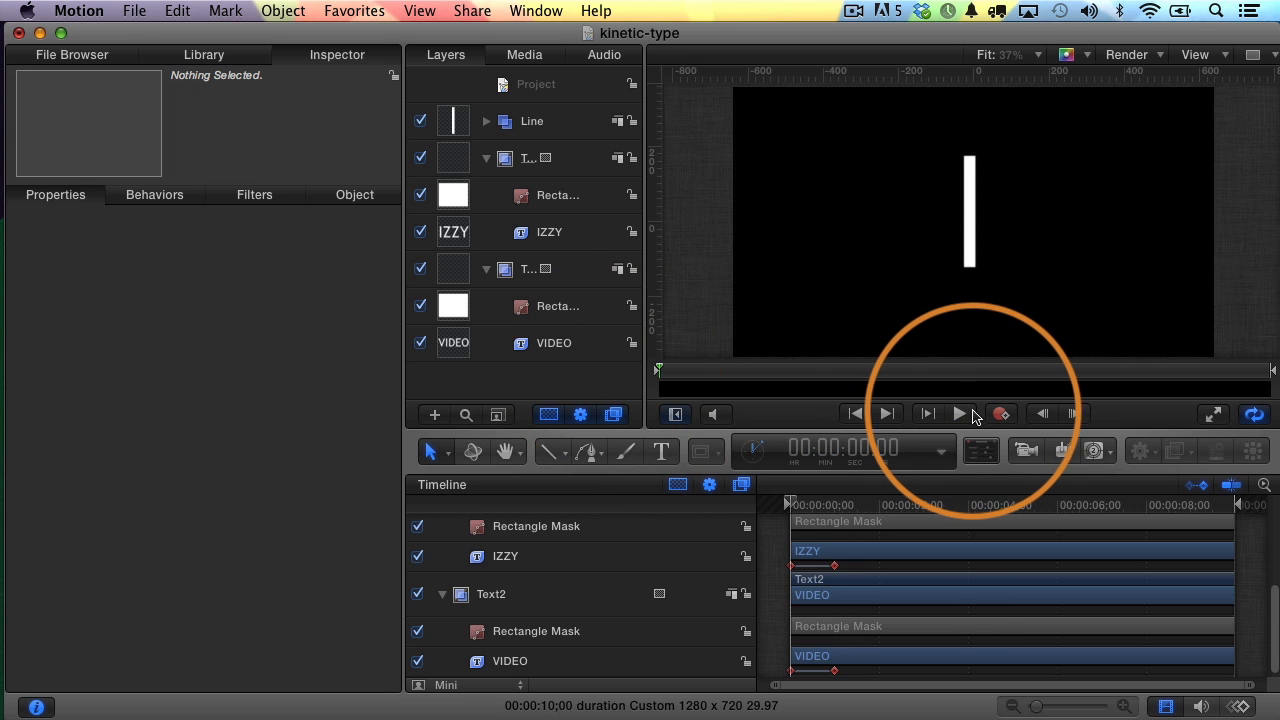
left_click(959, 413)
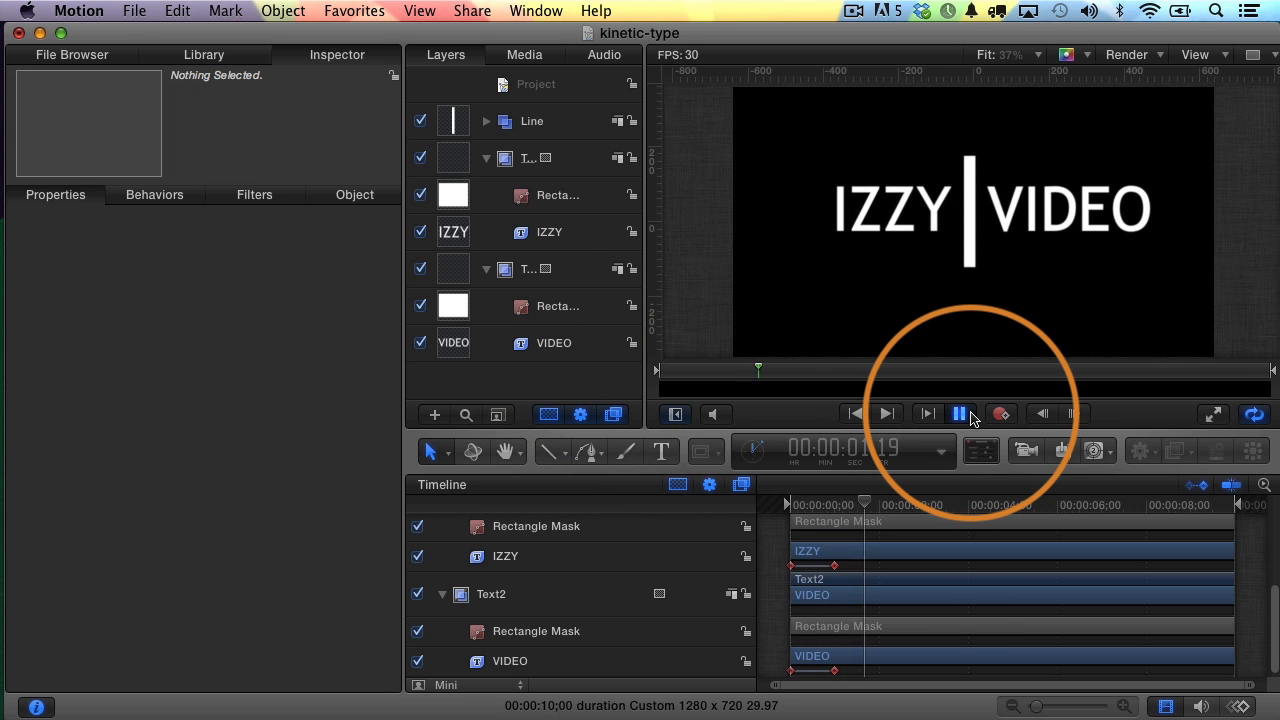
left_click(958, 414)
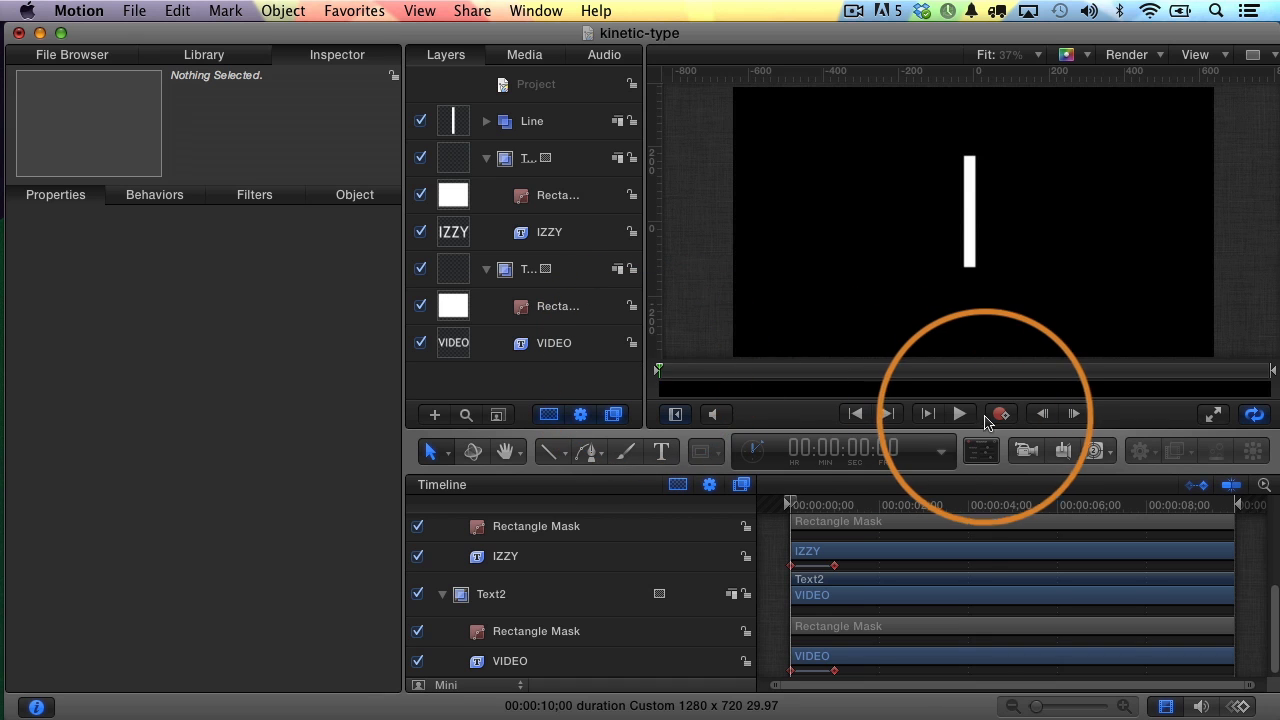
left_click(958, 413)
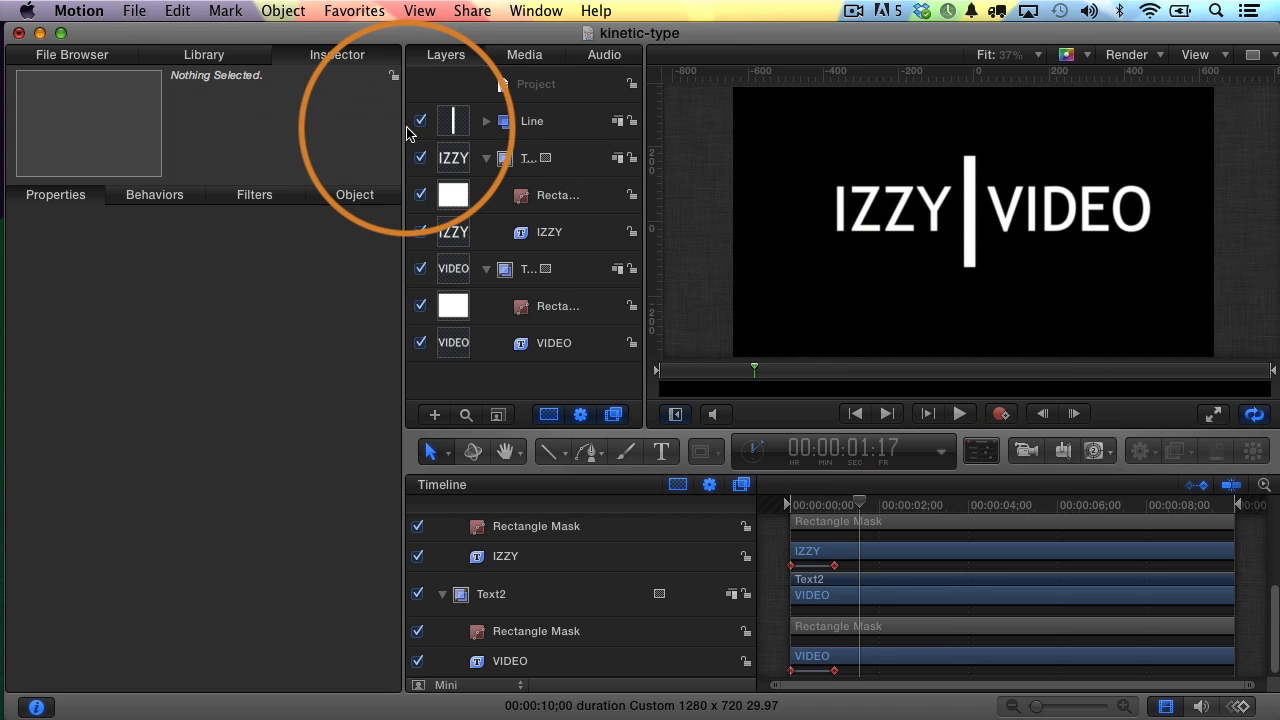
left_click(420, 121)
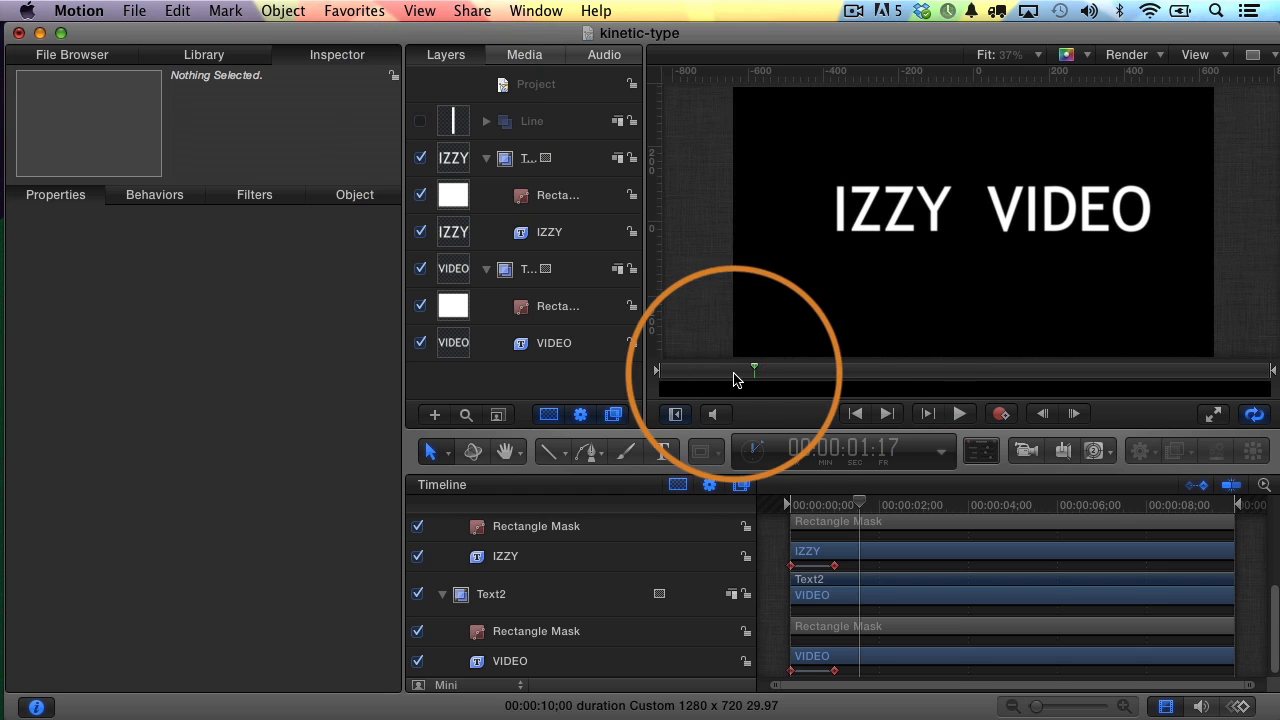
left_click(958, 413)
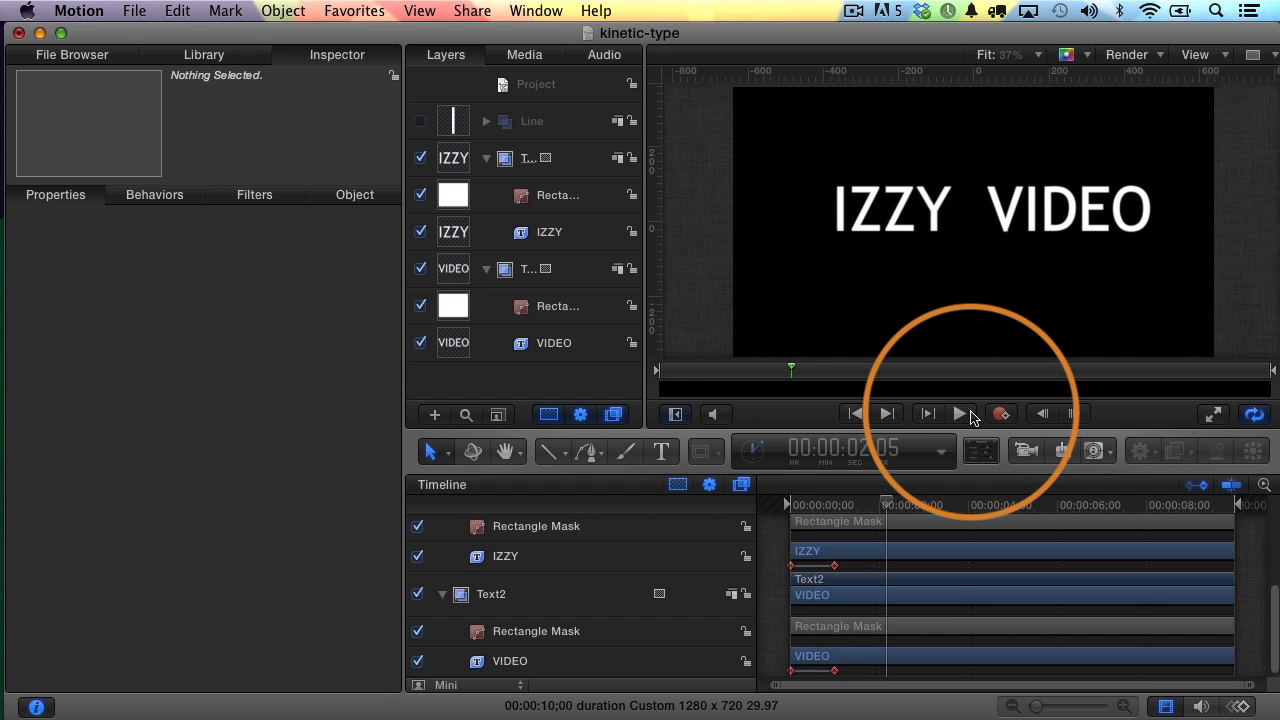
left_click(419, 121)
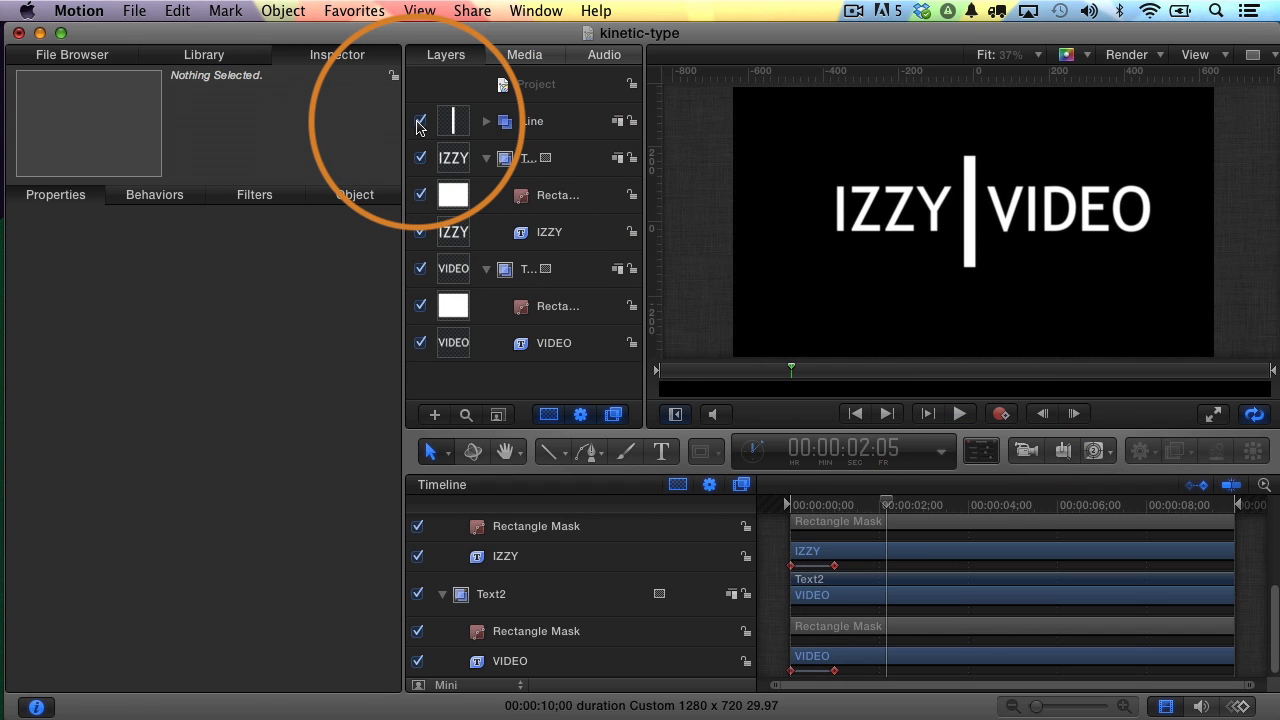